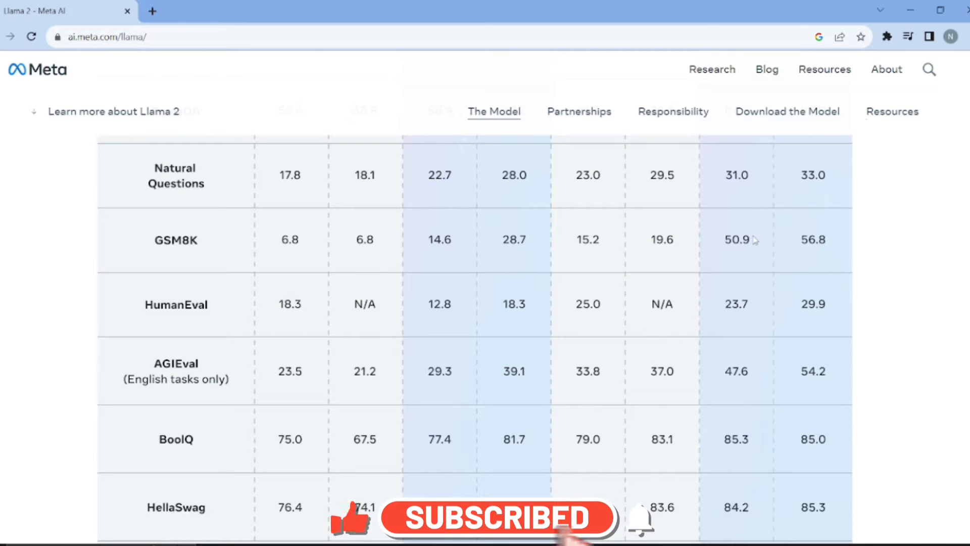
Start Python in Command Prompt and select the reported version 3.10.9.
scroll("down", 3)
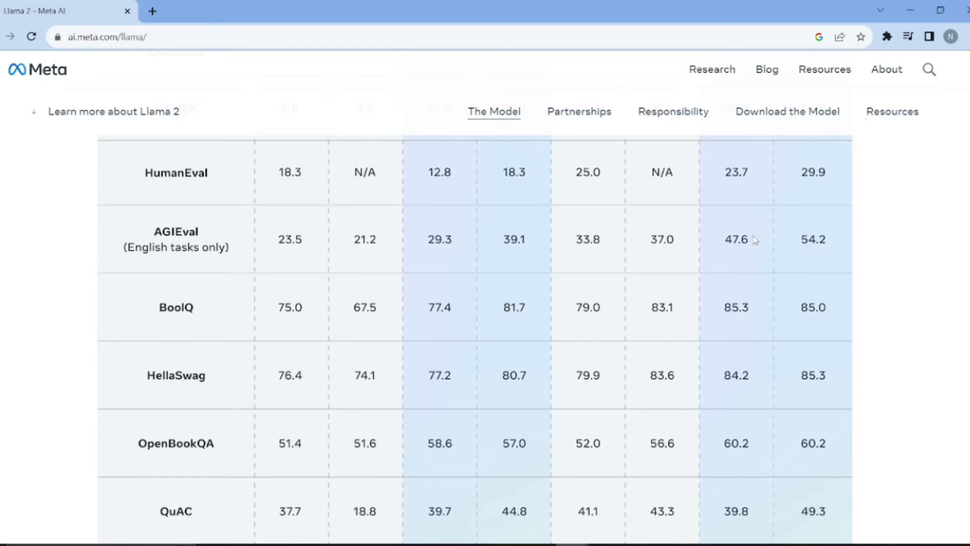
scroll("down", 3)
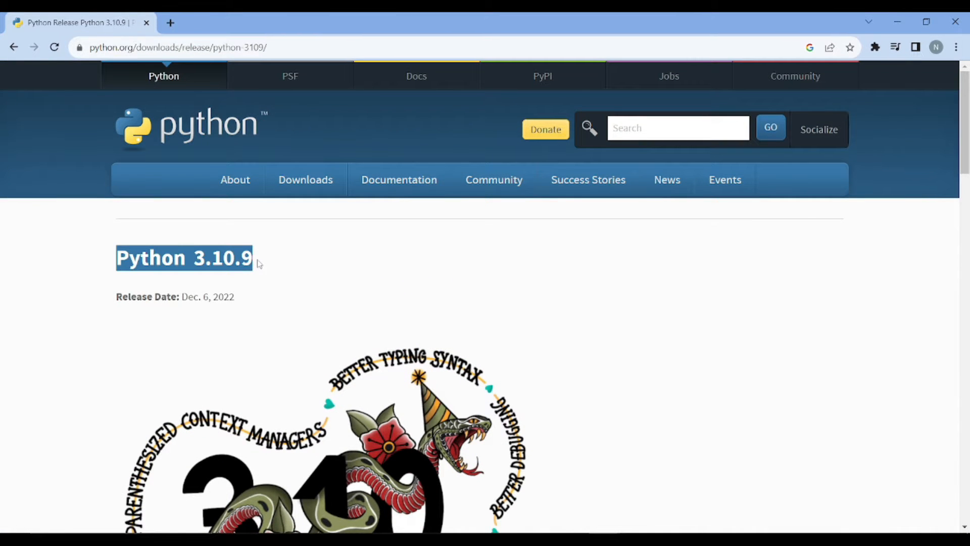
scroll("down", 3)
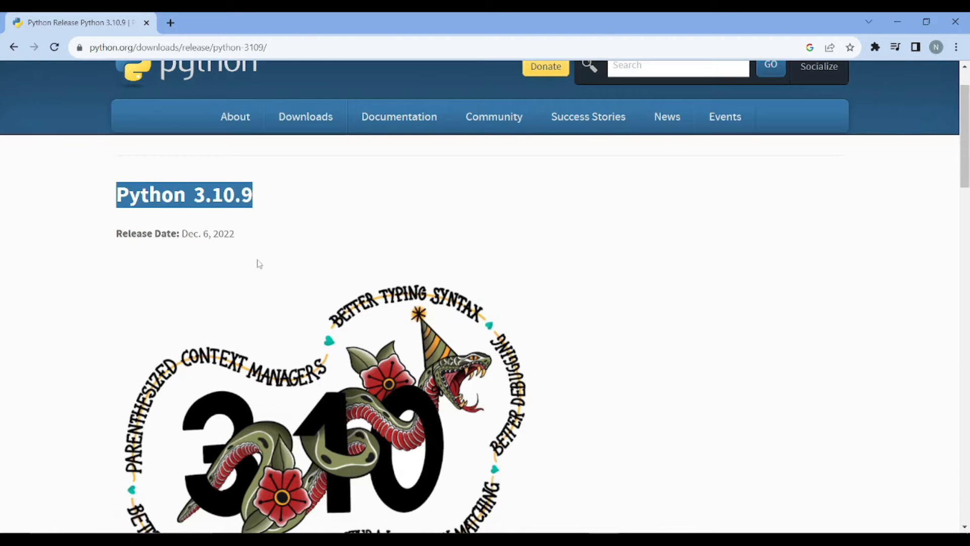
scroll("up", 3)
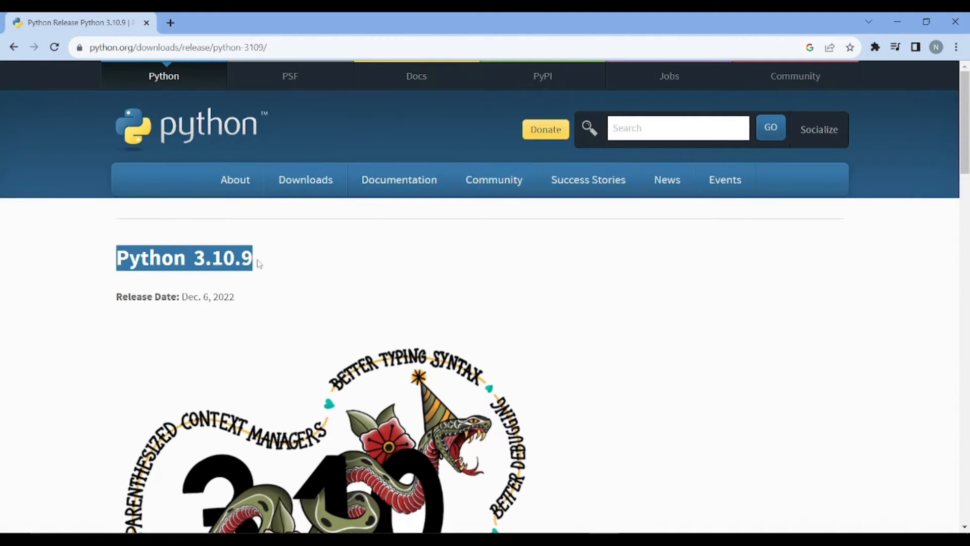
scroll("down", 3)
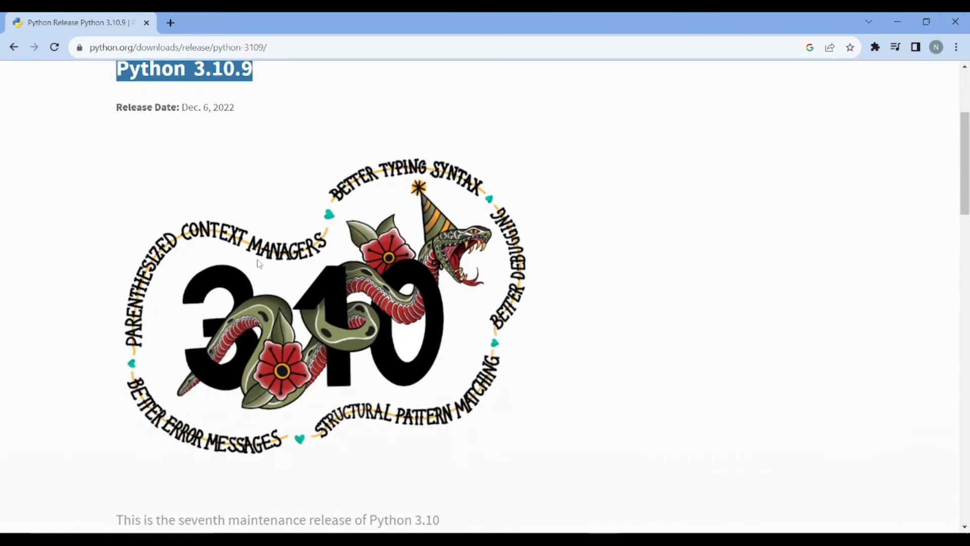
scroll("down", 3)
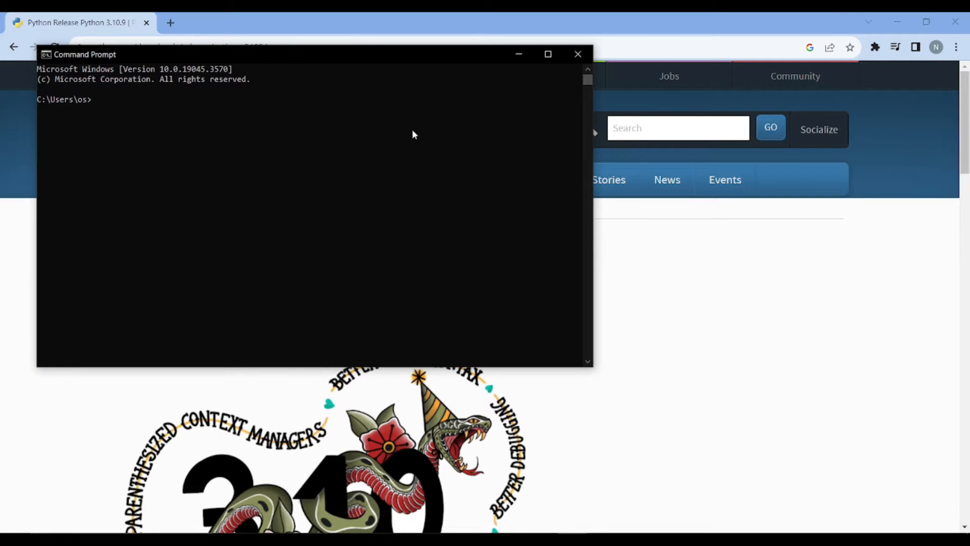
type("python")
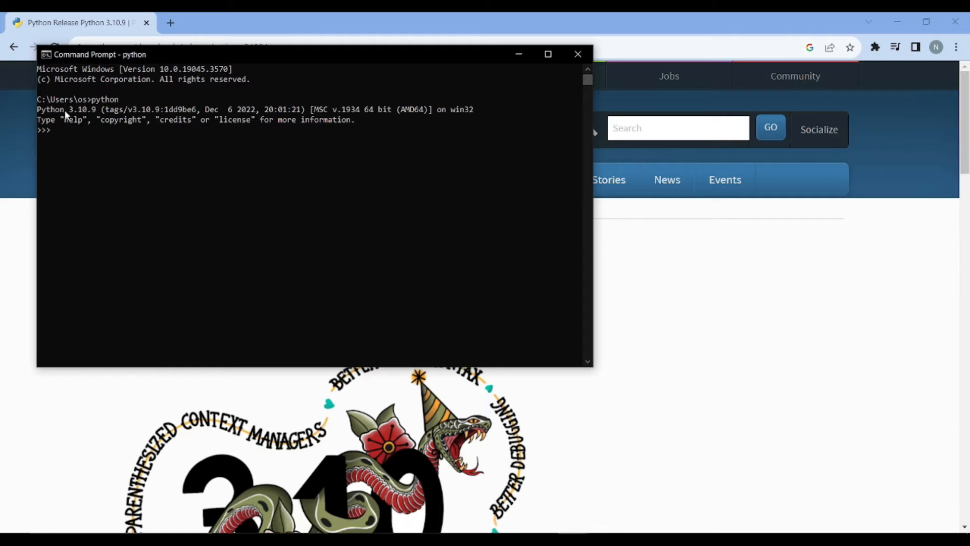
double_click(80, 109)
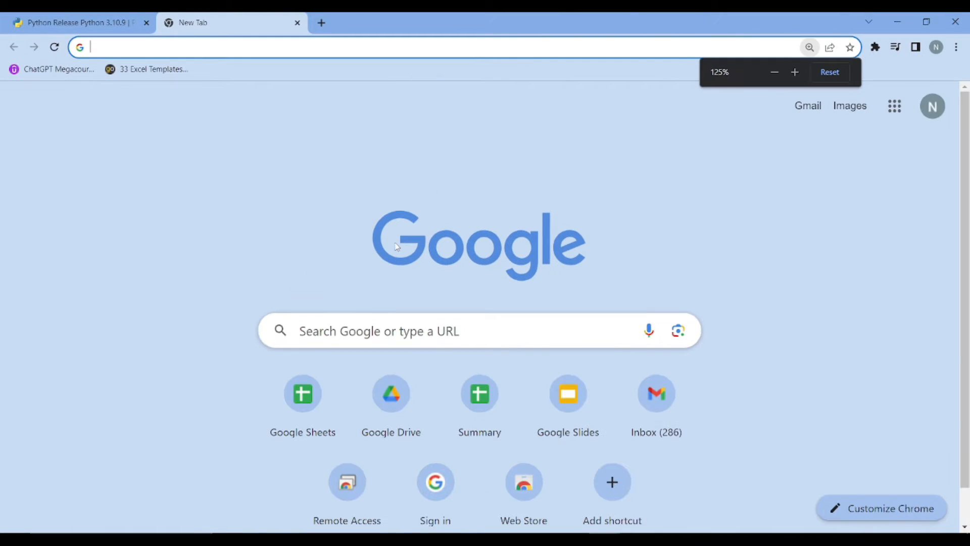
Search Google for miniconda, open its documentation, and download the Windows 64-bit installer.
left_click(270, 94)
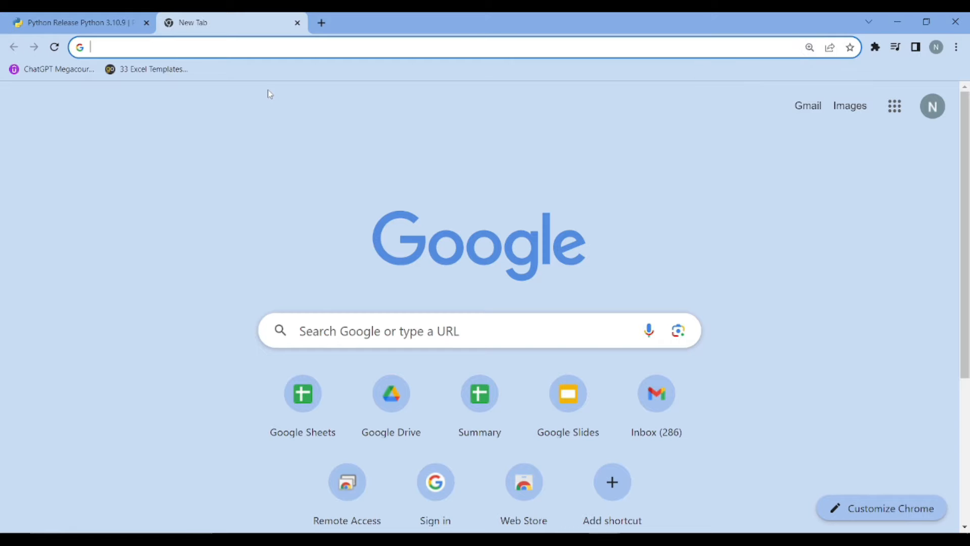
type("miniconda")
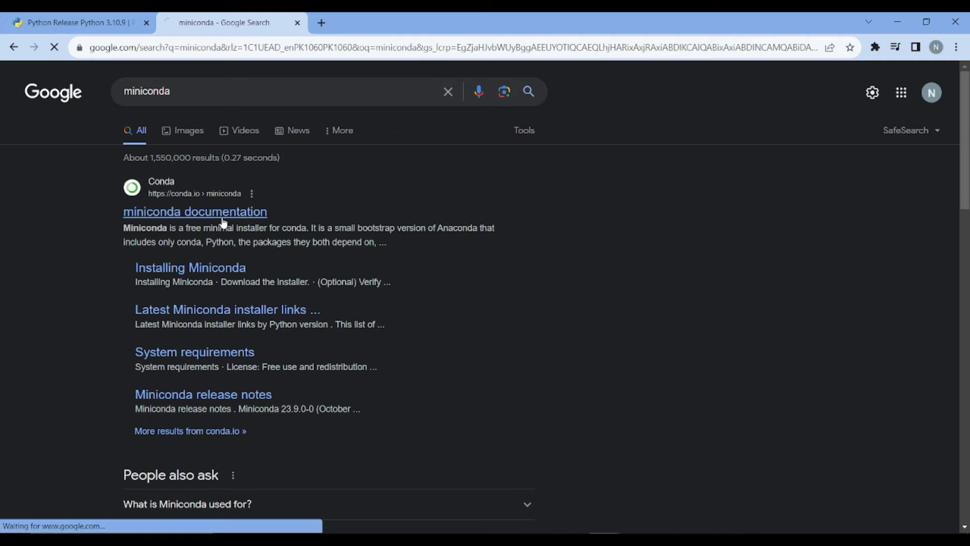
left_click(194, 211)
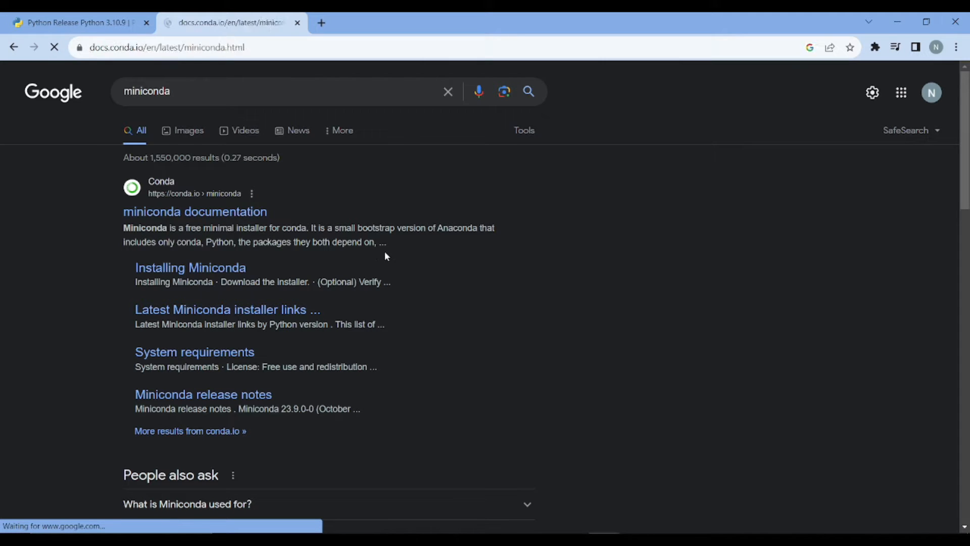
left_click(194, 212)
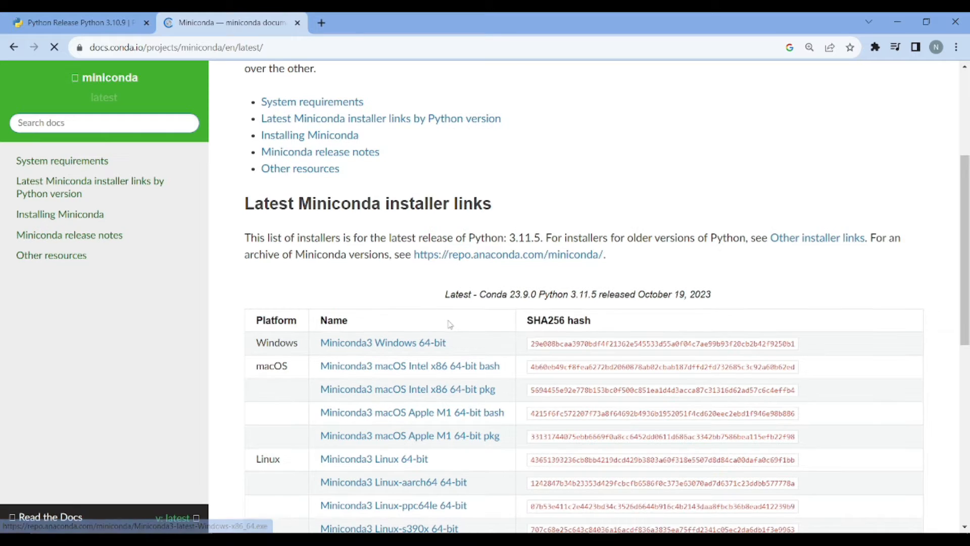
left_click(382, 342)
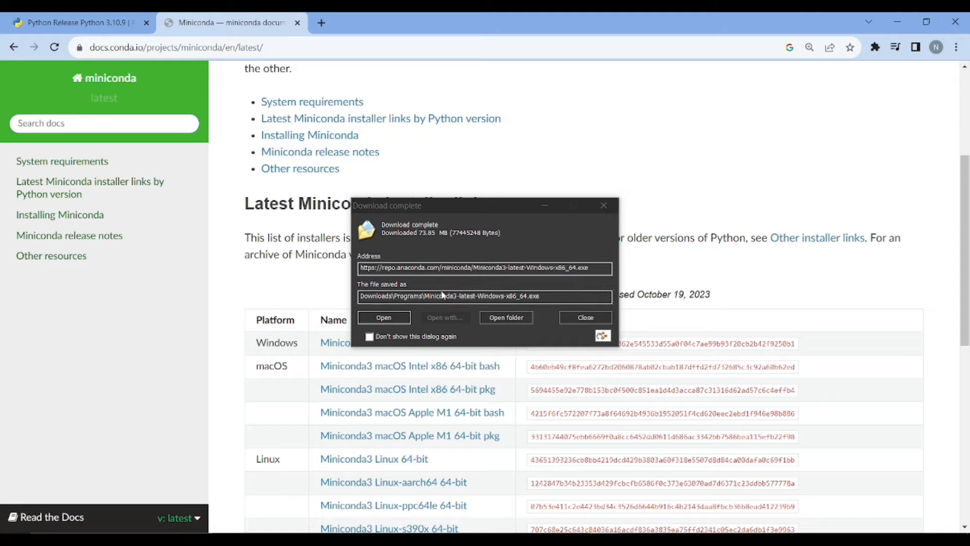
Run the downloaded Miniconda3 py311_23.9.0-0 installer through to completion.
left_click(584, 317)
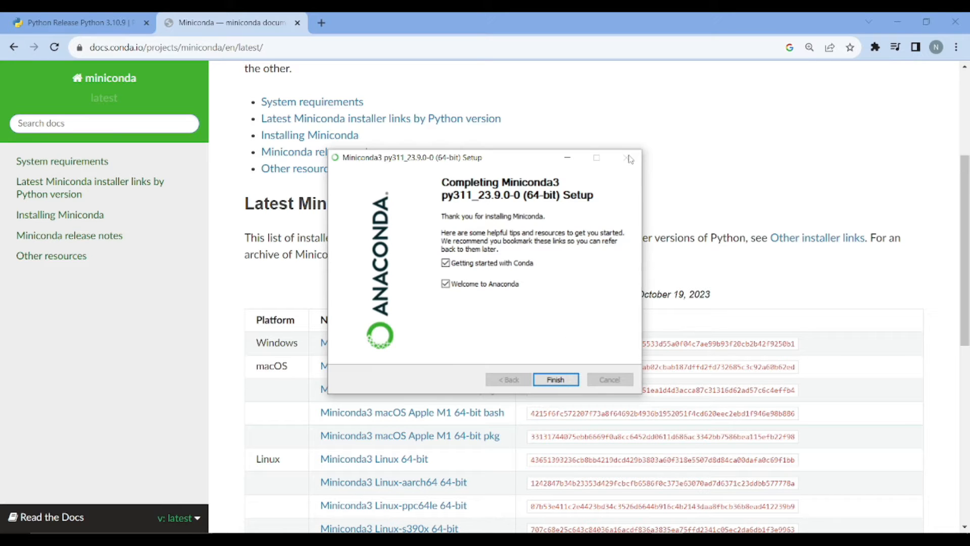
mouse_move(457, 276)
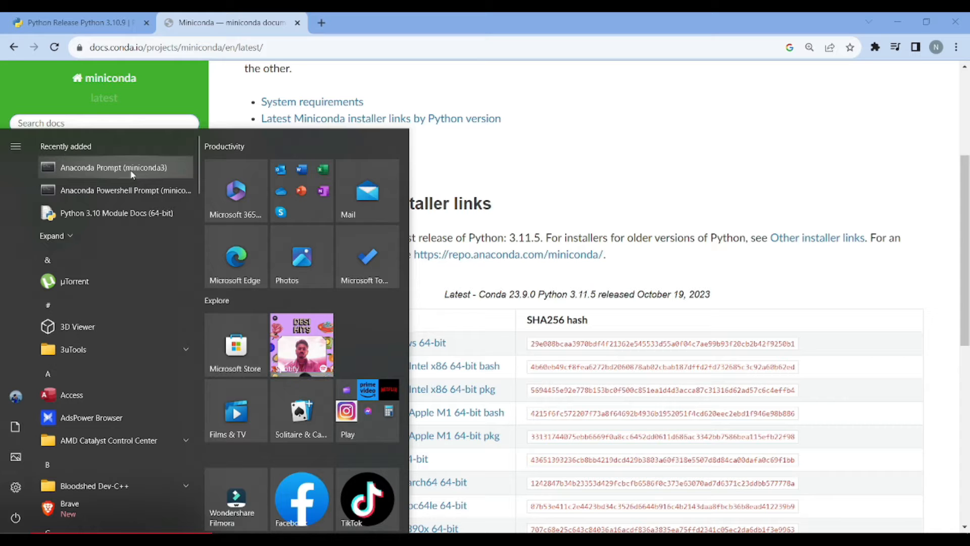
Launch Anaconda Prompt (miniconda3) from the Start menu's Recently added list.
left_click(113, 168)
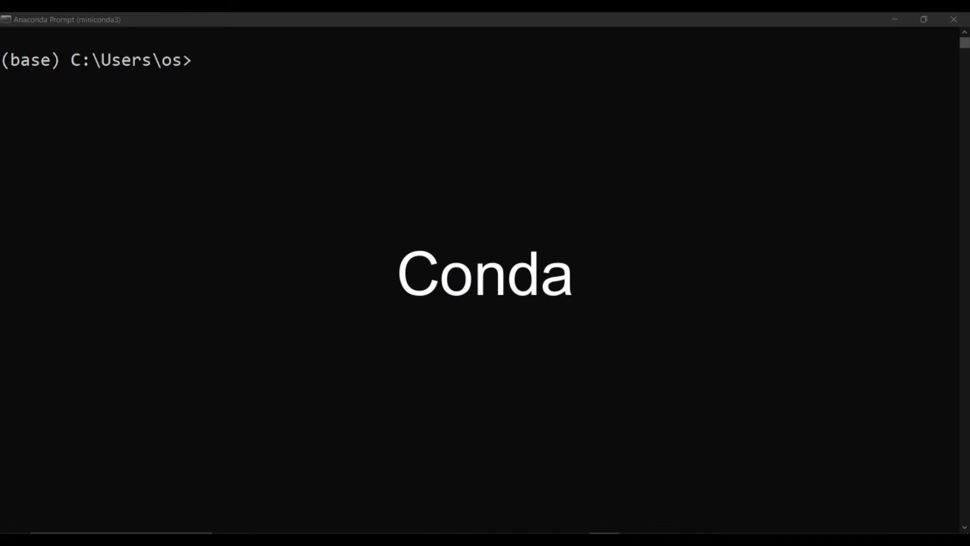
mouse_move(223, 130)
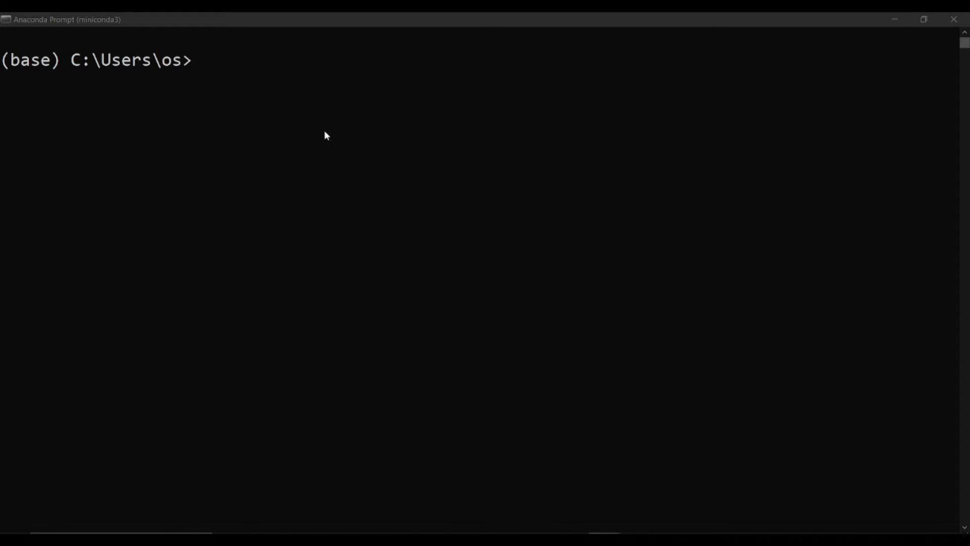
Create conda environment 'textgeneration' with python=3.10.9, confirm with y, and activate it.
left_click(198, 67)
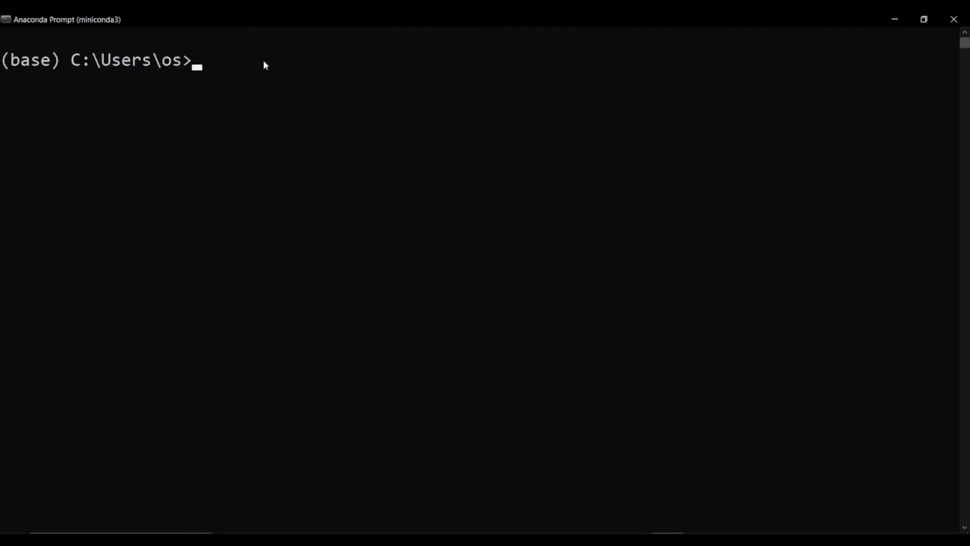
type("co")
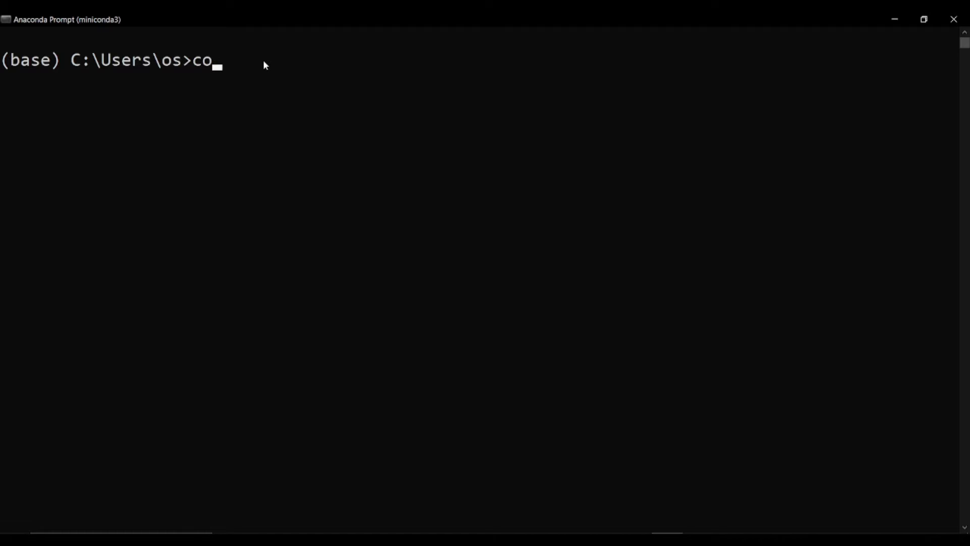
type("nda")
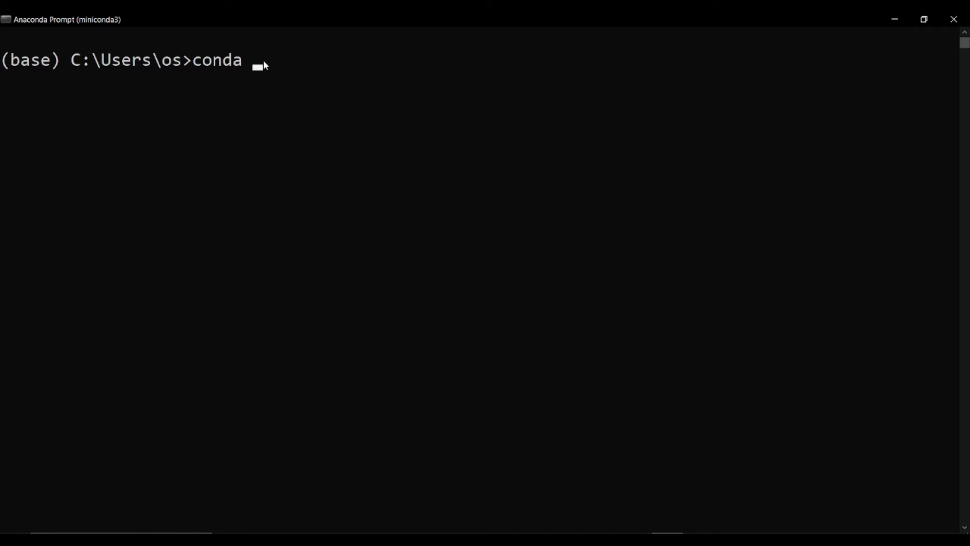
type("create -n")
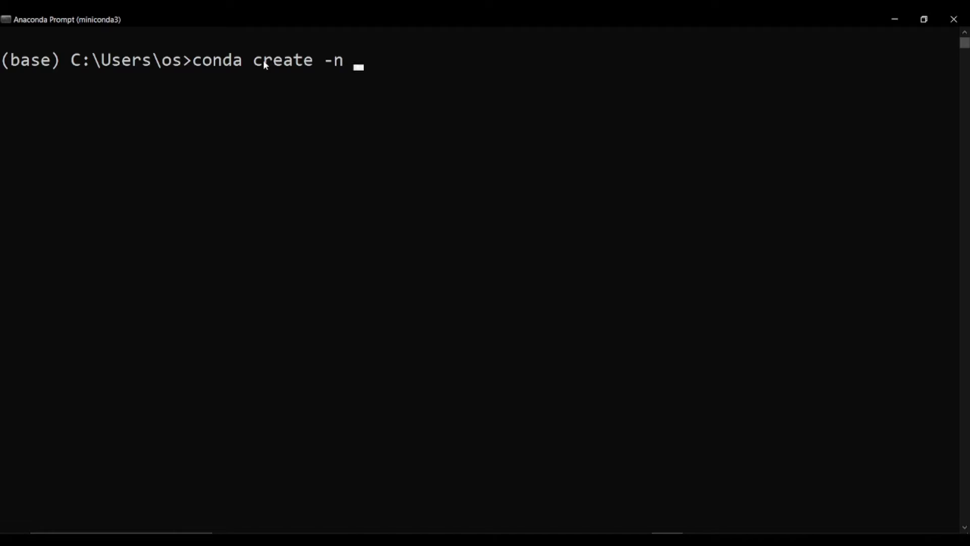
type("textgener")
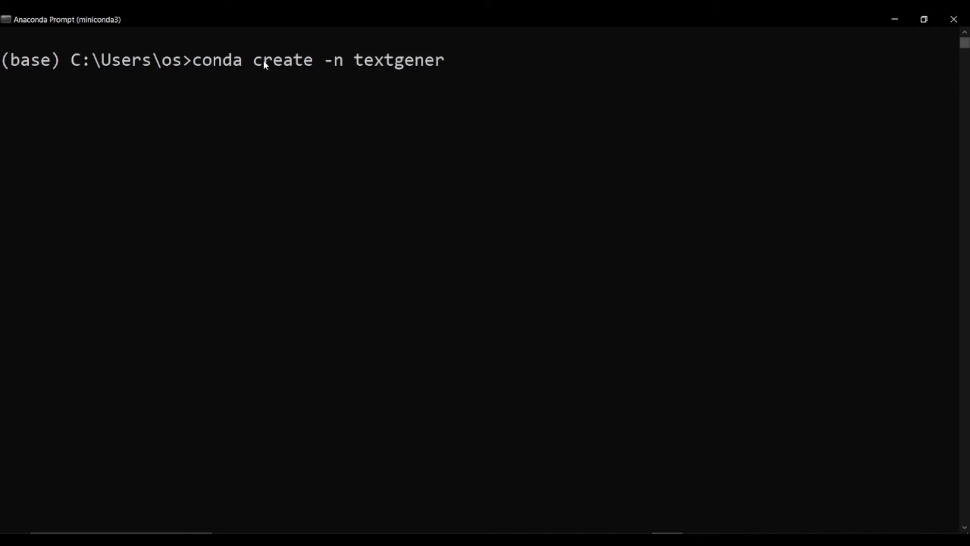
type("ation p")
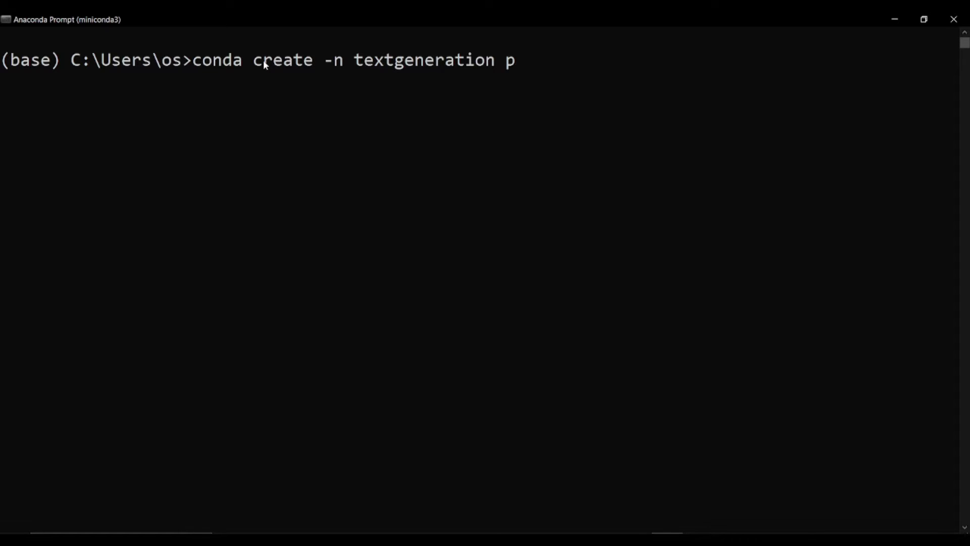
type("ython")
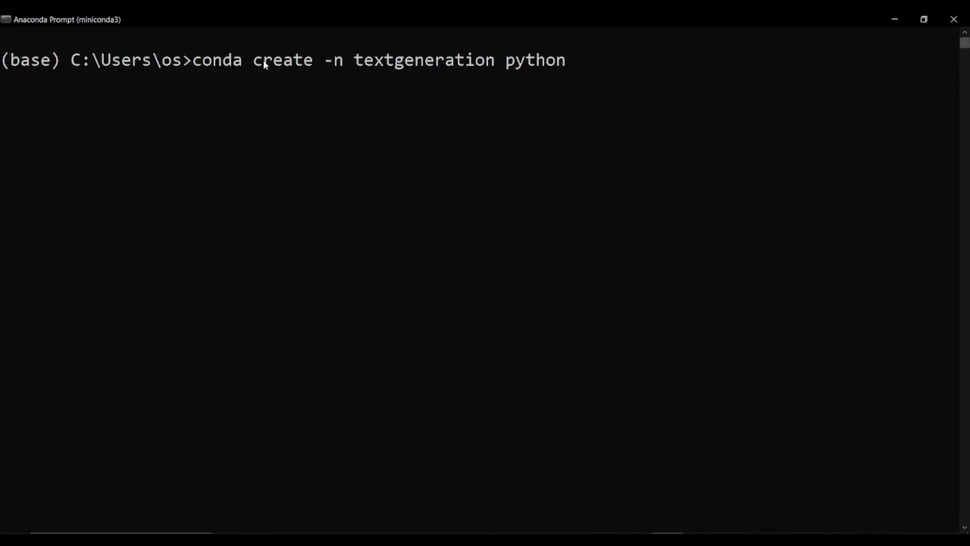
type("=3")
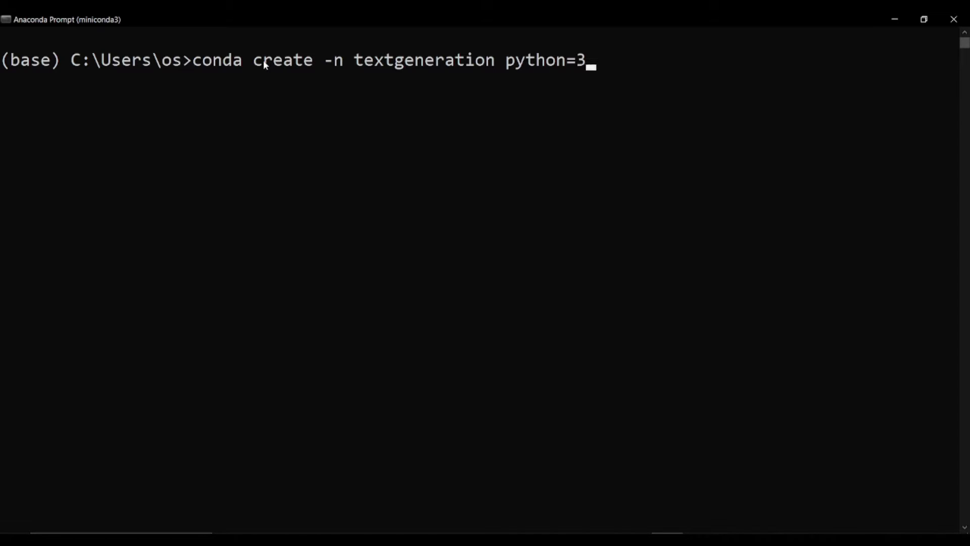
type(".10.9")
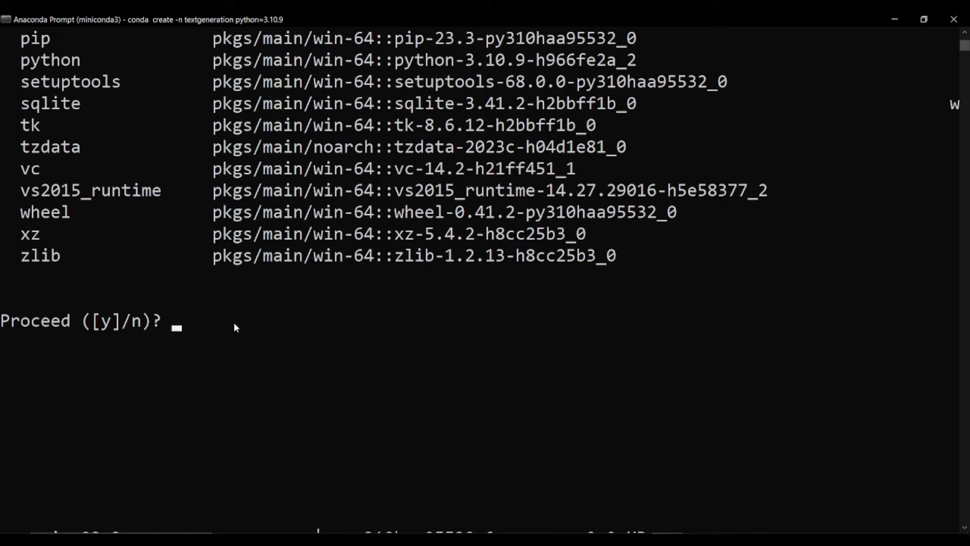
type("y")
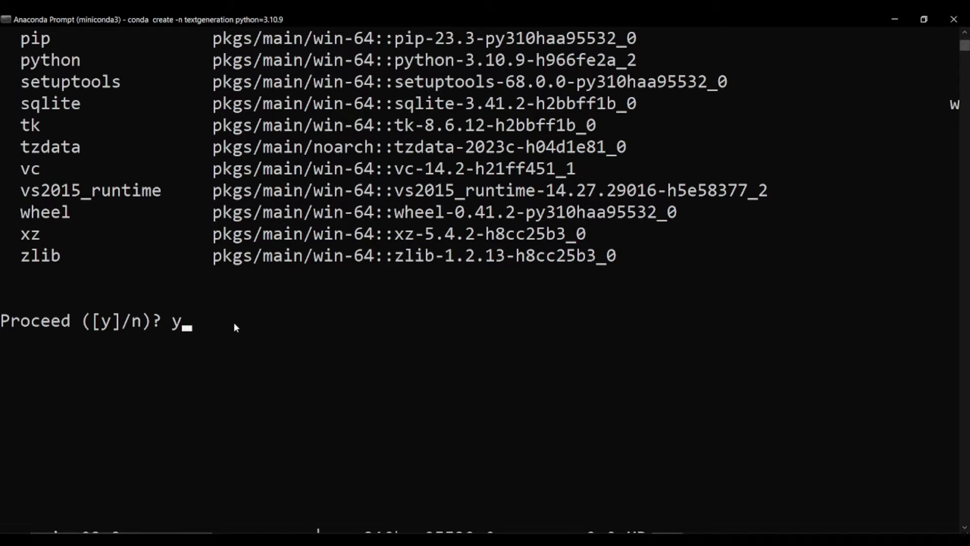
key("enter")
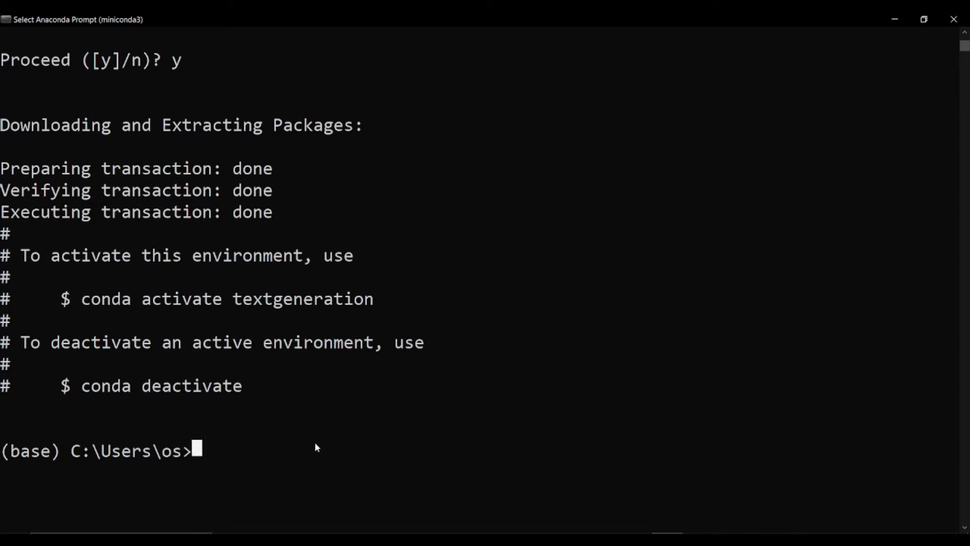
mouse_move(291, 308)
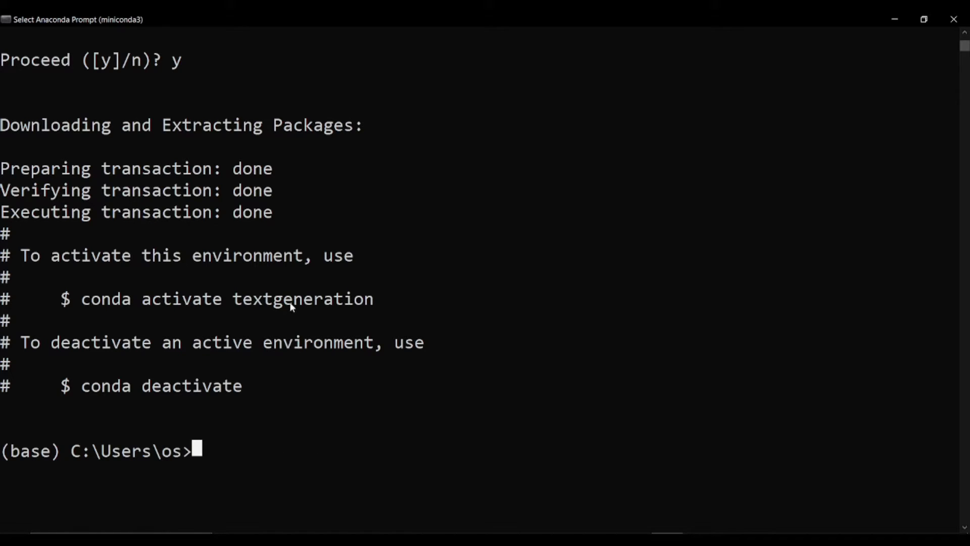
type("conda activate textgeneration")
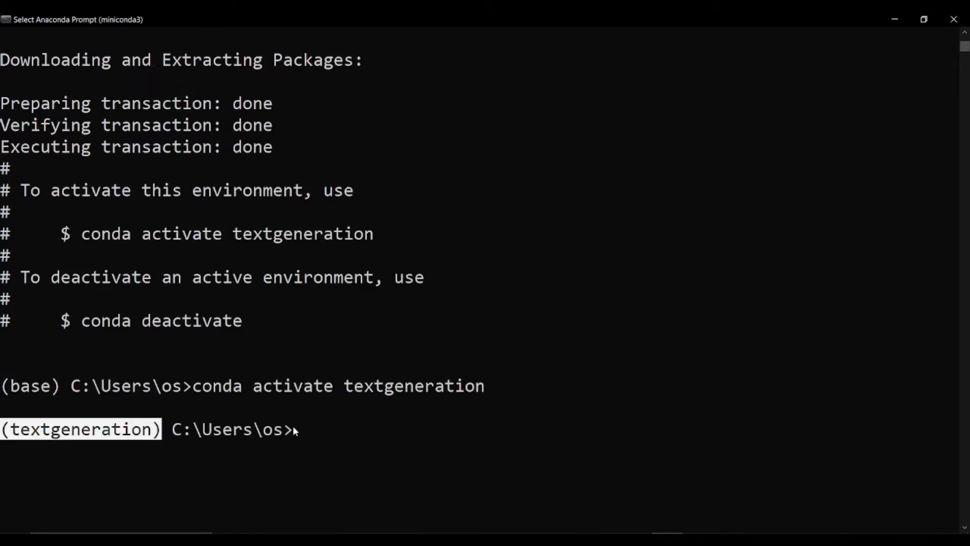
Pip install torch, torchvision and torchaudio into the textgeneration environment.
type("pip install torch torchvision torchaudio")
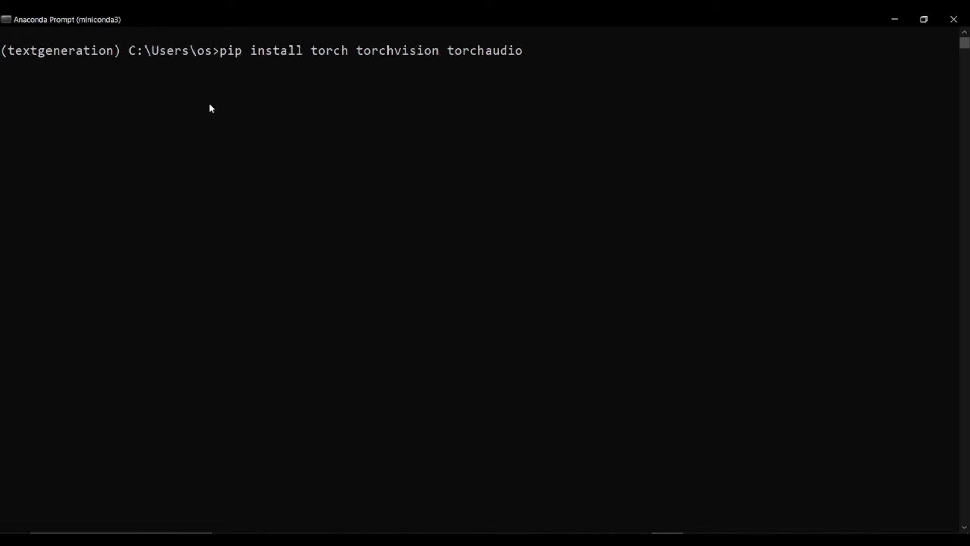
mouse_move(303, 63)
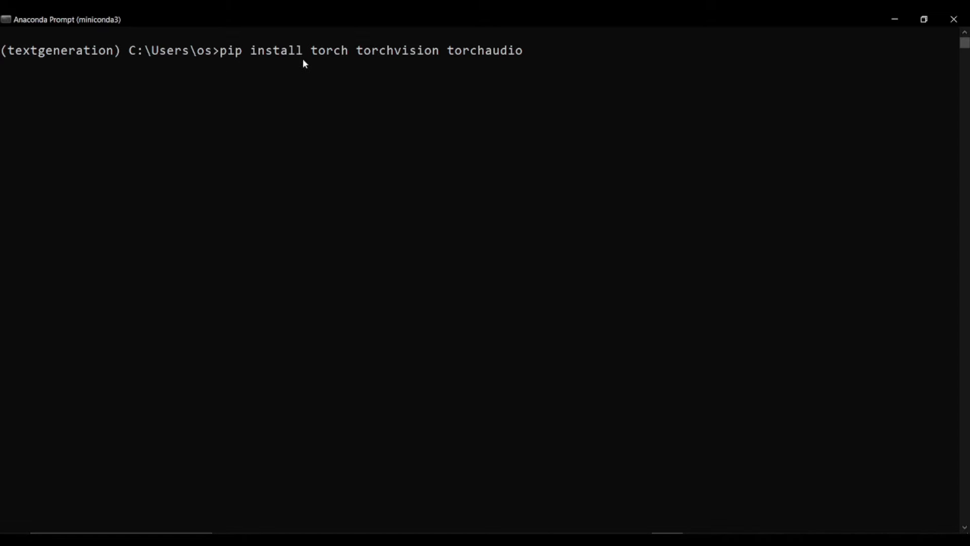
mouse_move(426, 64)
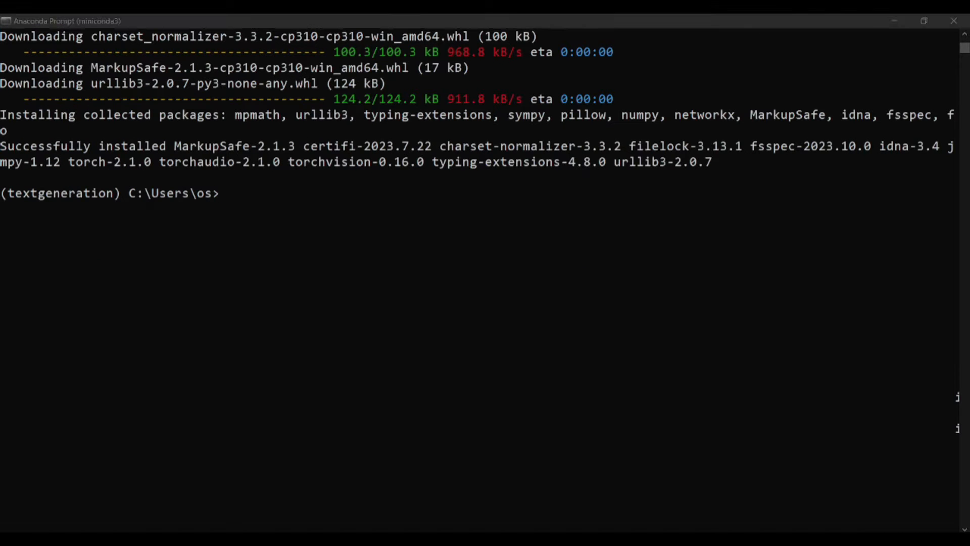
mouse_move(355, 290)
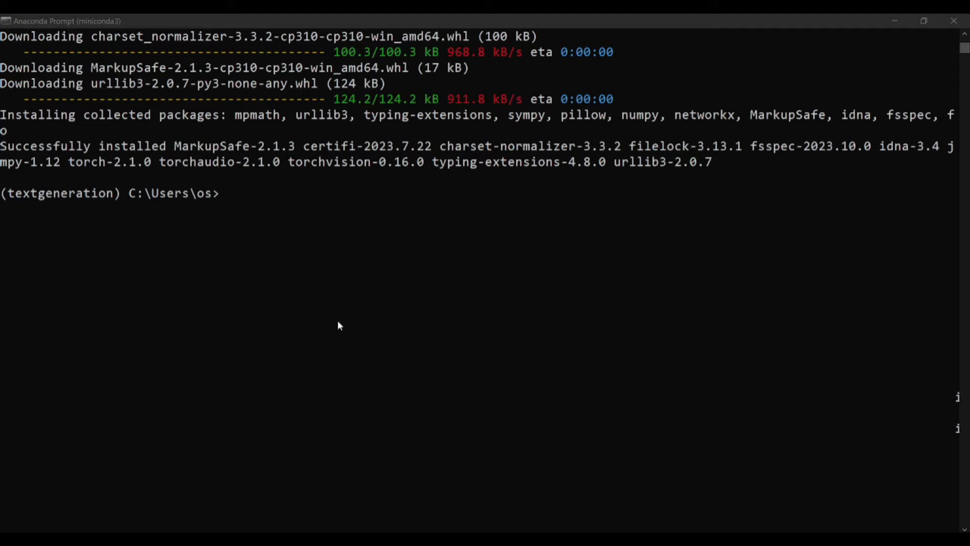
mouse_move(328, 318)
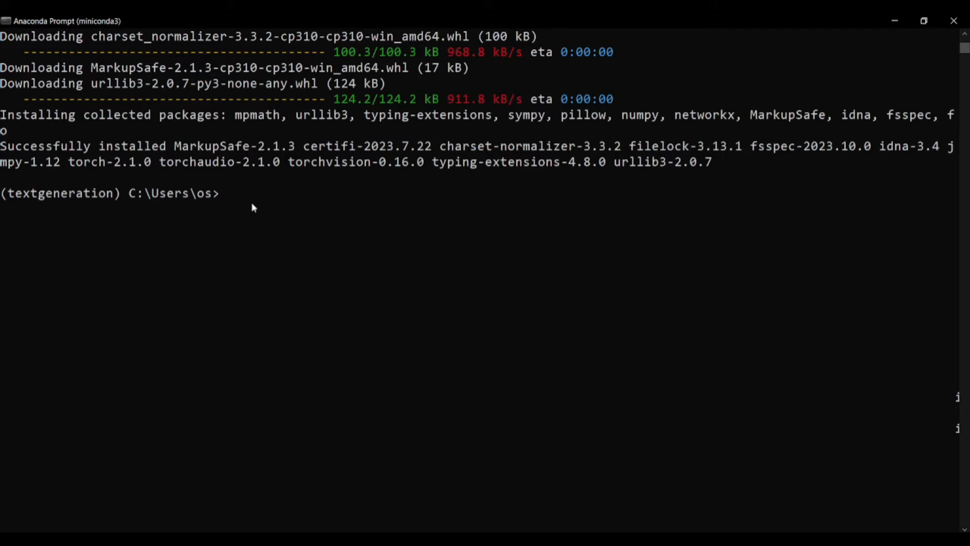
type("git")
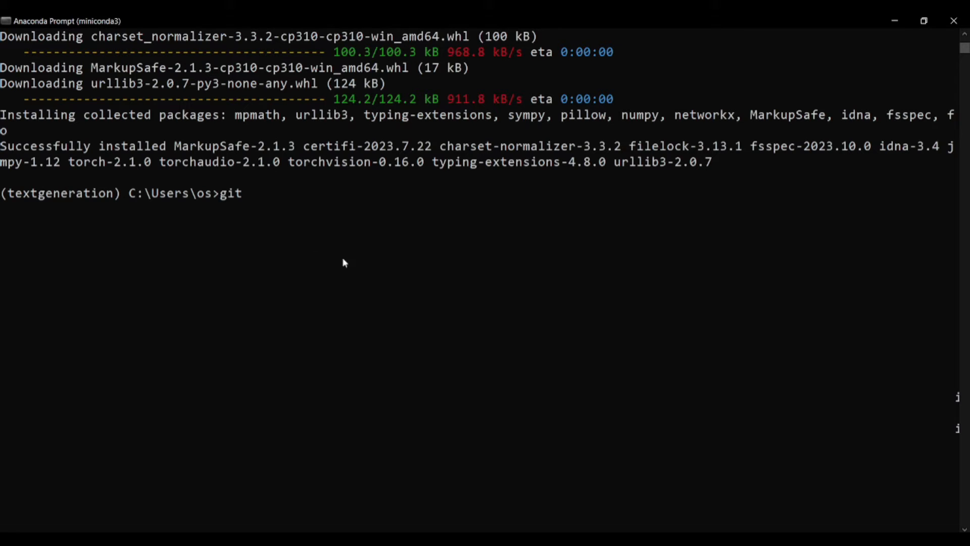
mouse_move(912, 477)
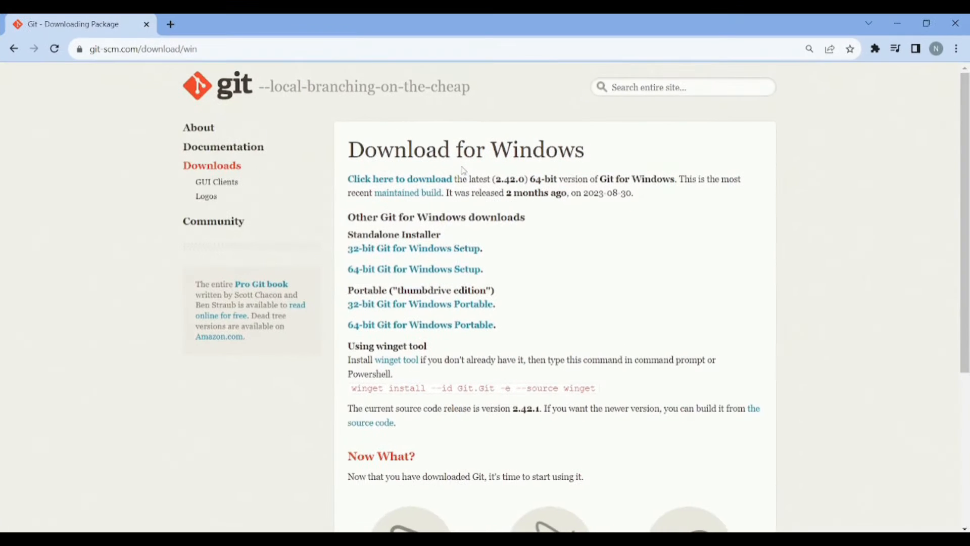
mouse_move(234, 160)
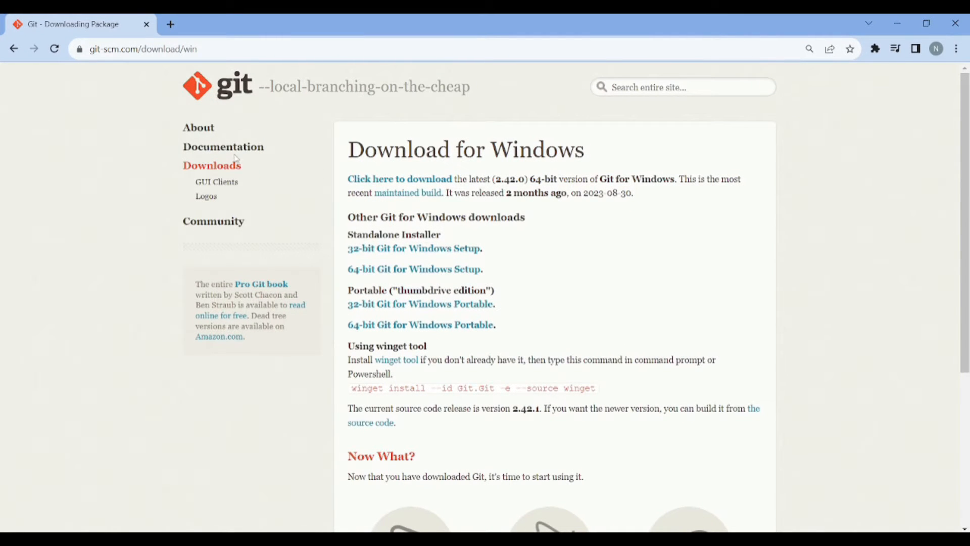
mouse_move(425, 273)
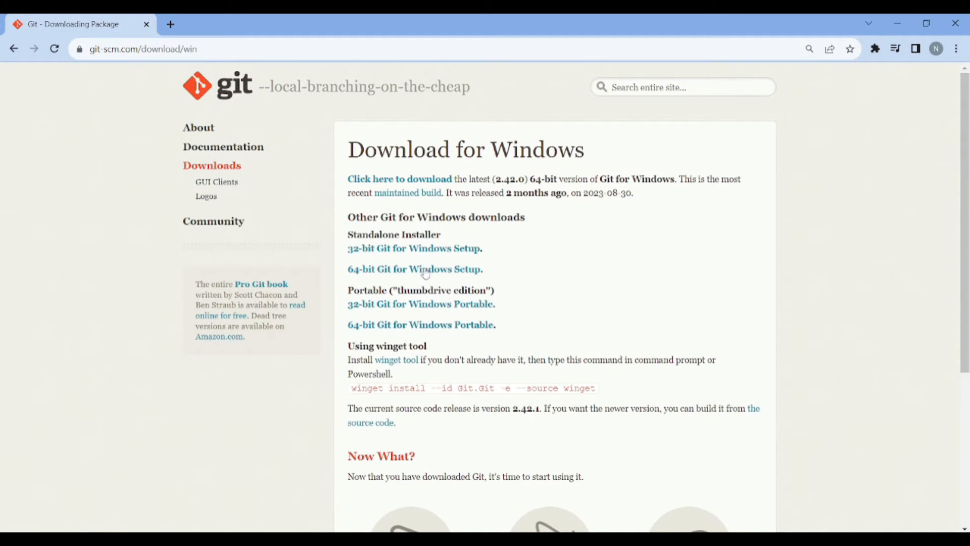
mouse_move(414, 268)
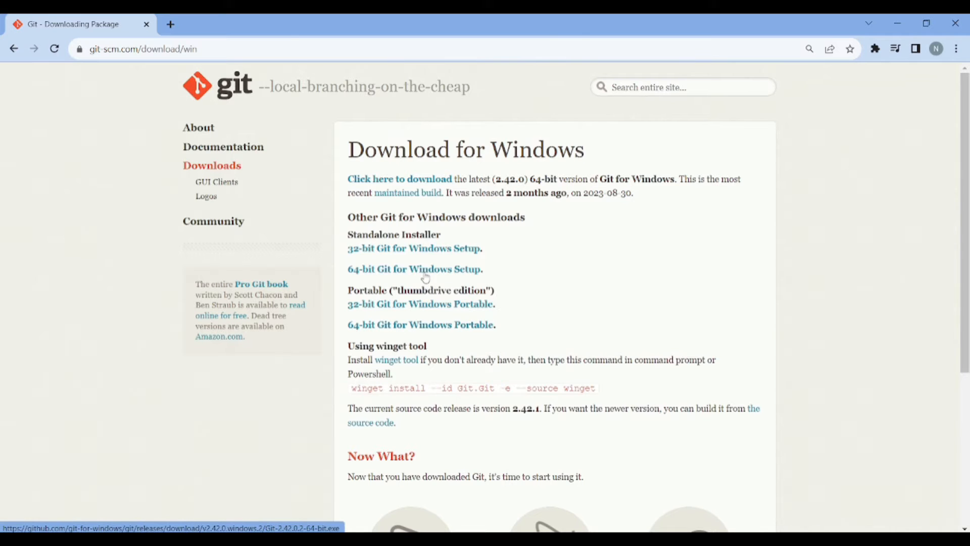
mouse_move(289, 35)
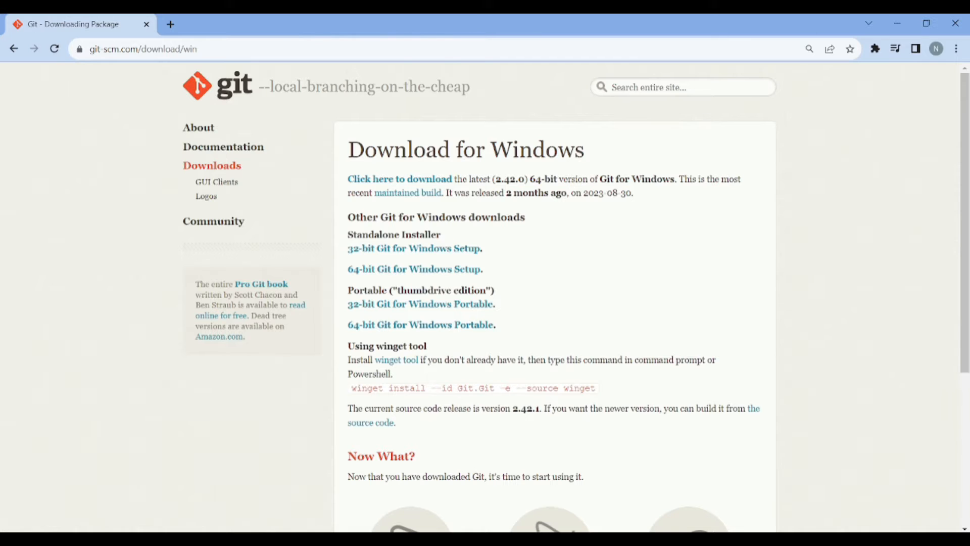
mouse_move(958, 23)
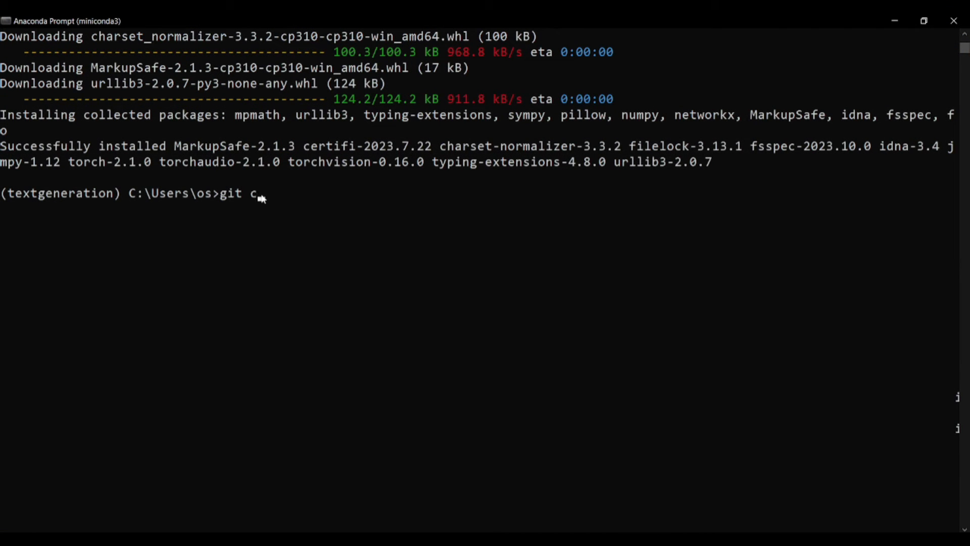
type("lone")
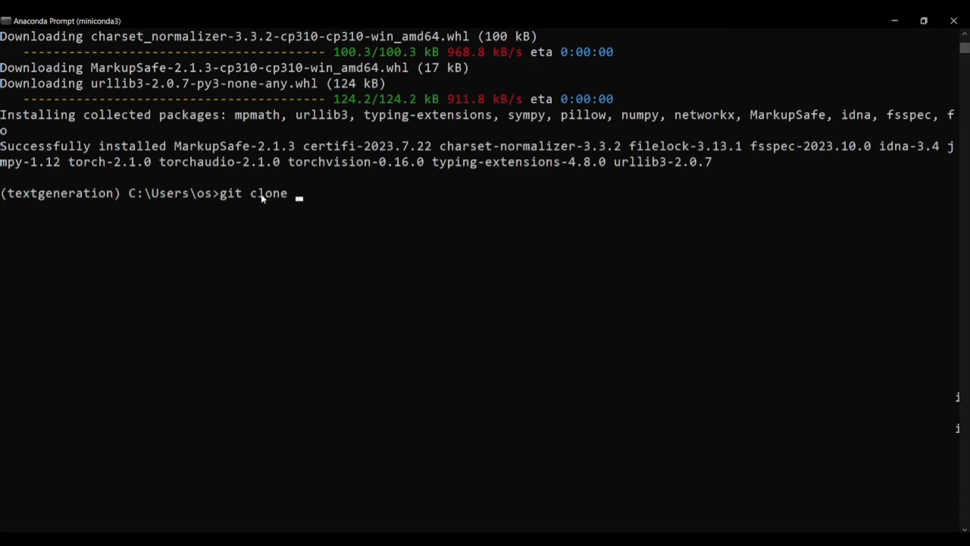
type("https://github.com/oobabooga/text-generation-webui")
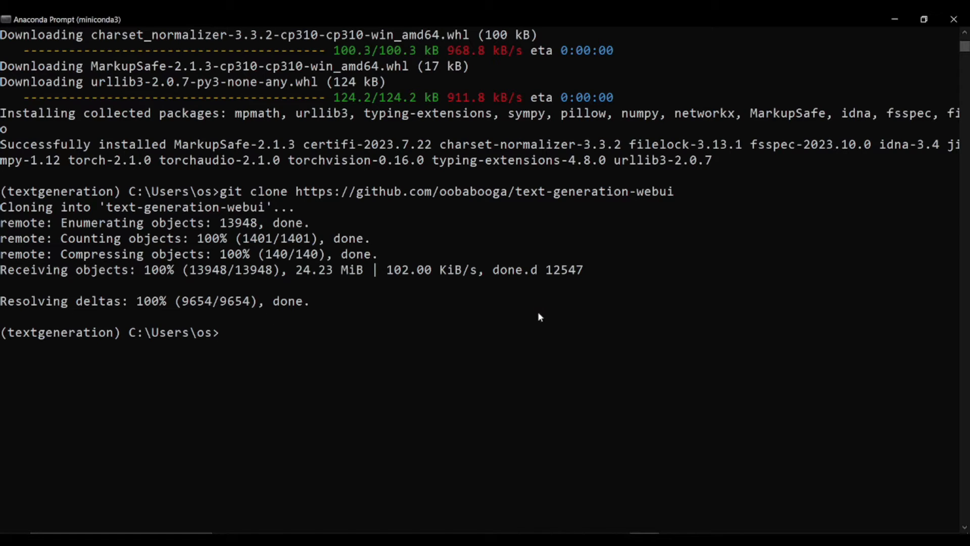
mouse_move(477, 317)
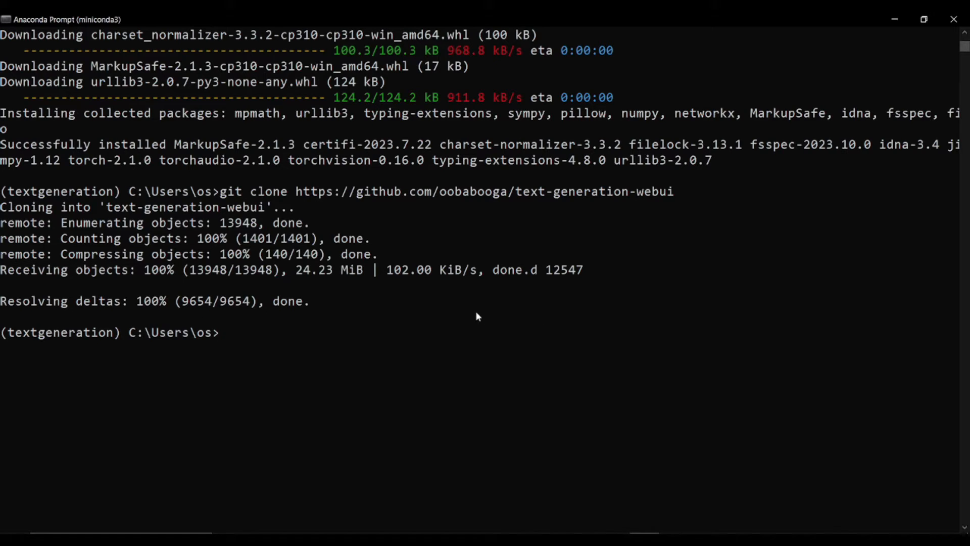
Change directory into the text-generation-webui folder.
type("cd")
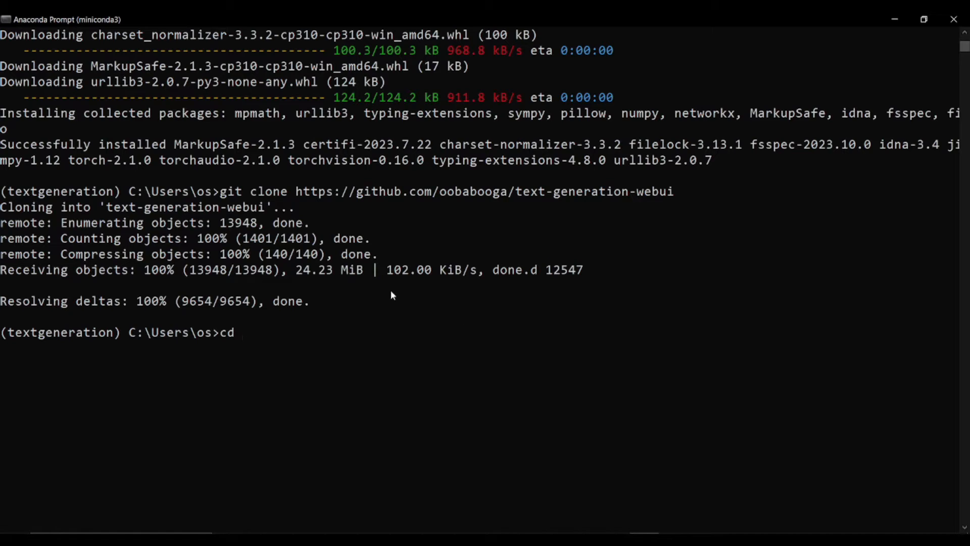
double_click(569, 191)
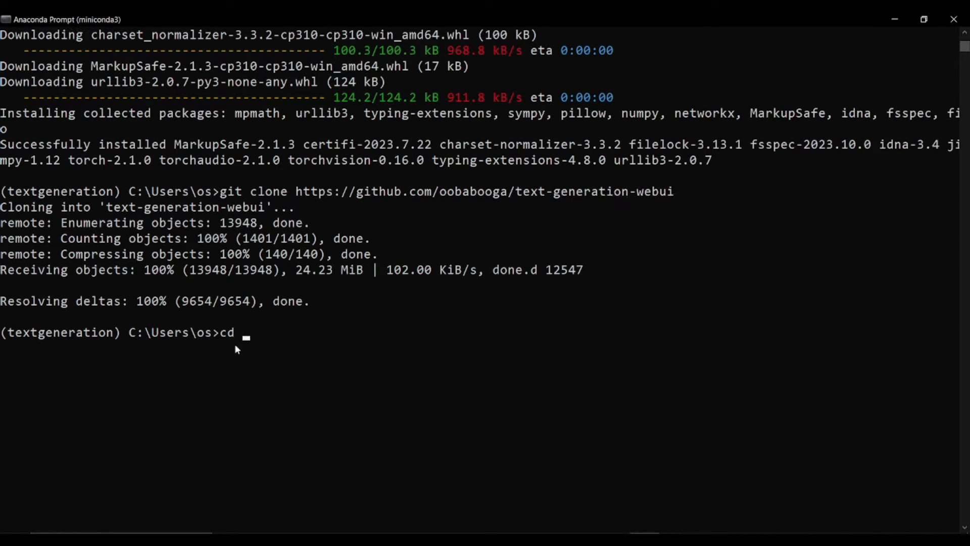
type("text-generation")
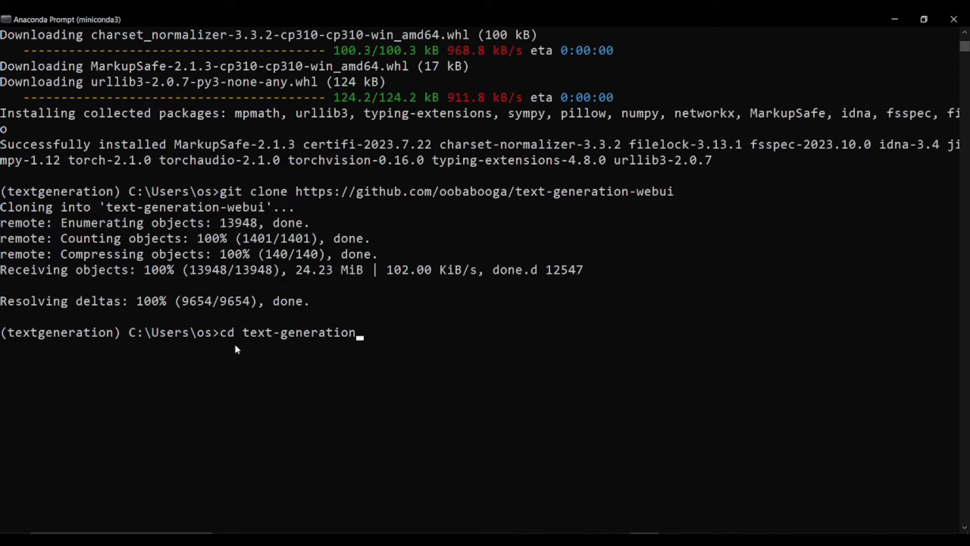
type("-webui")
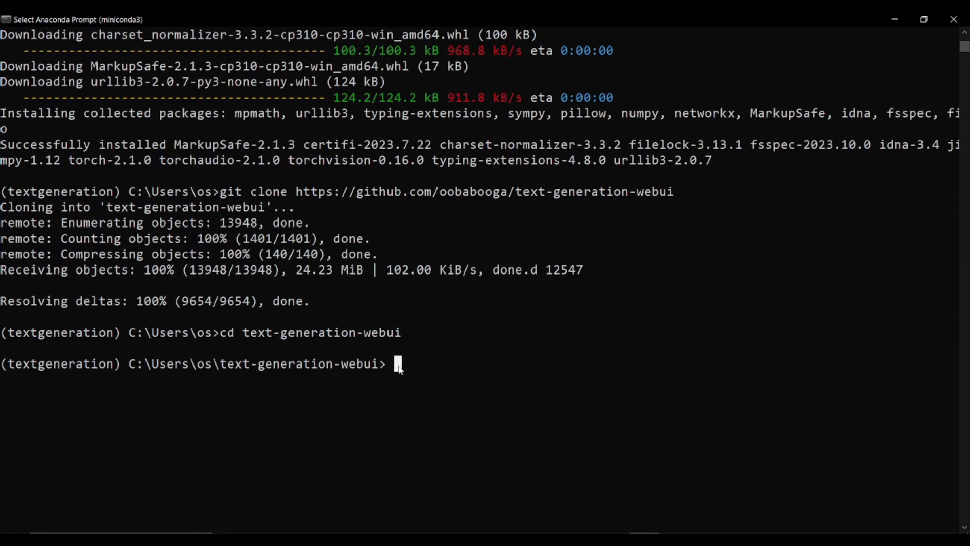
Install the packages from requirements.txt with pip -r and wait for completion.
type("pip install -r requirements.txt")
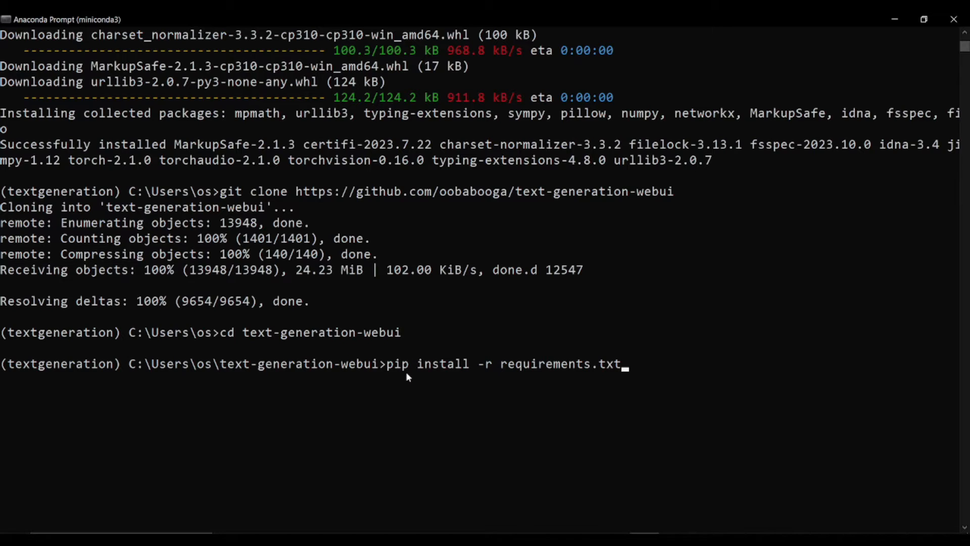
mouse_move(502, 377)
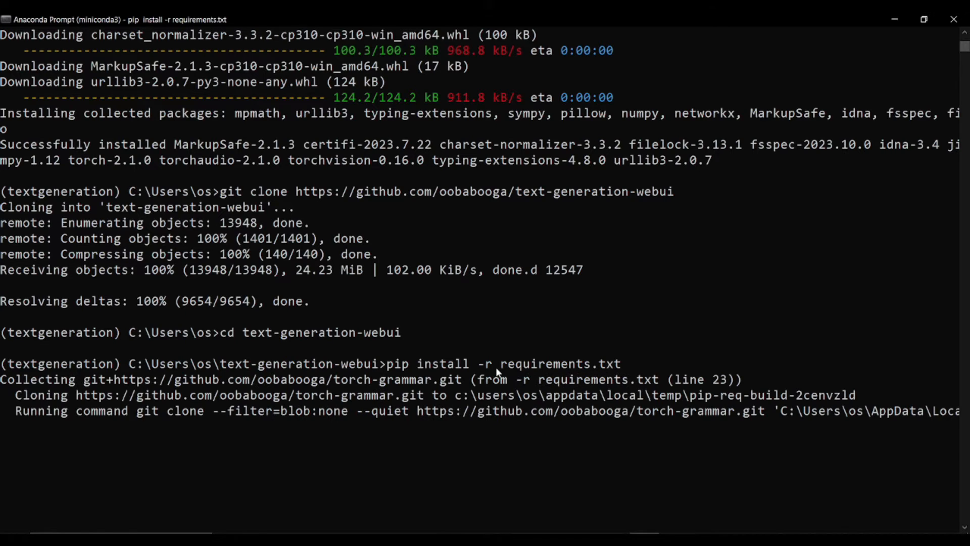
scroll("down", 3)
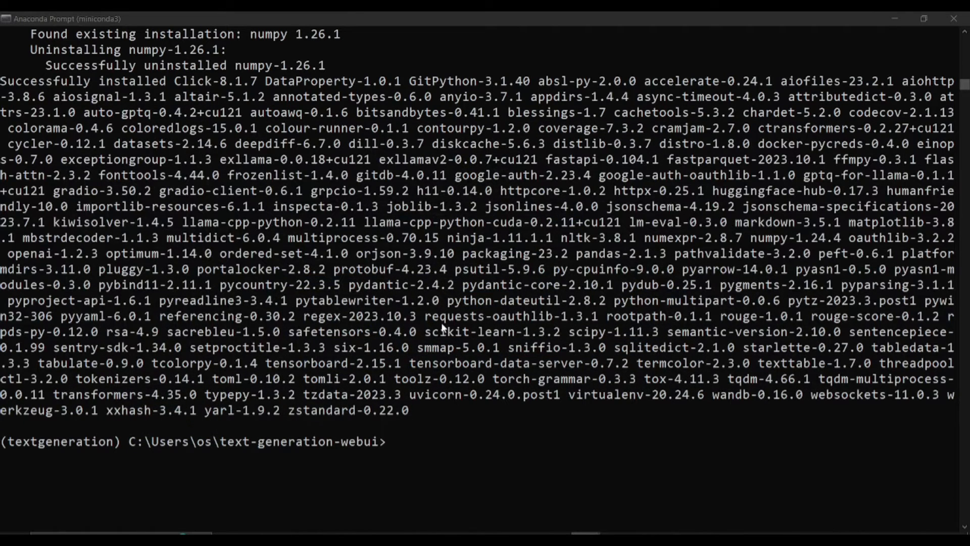
scroll("down", 3)
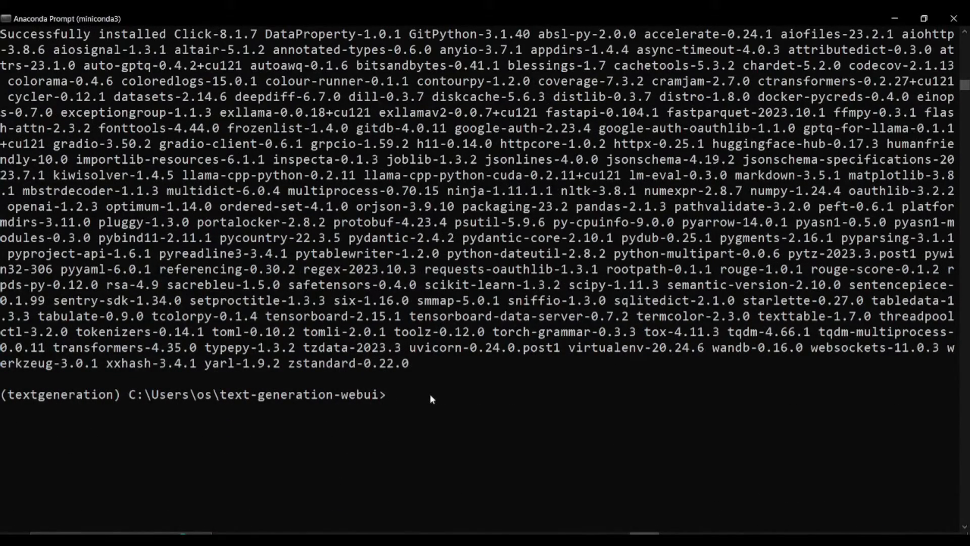
Run python server.py, copy the 127.0.0.1:7860 local URL, and switch to Chrome.
type("py")
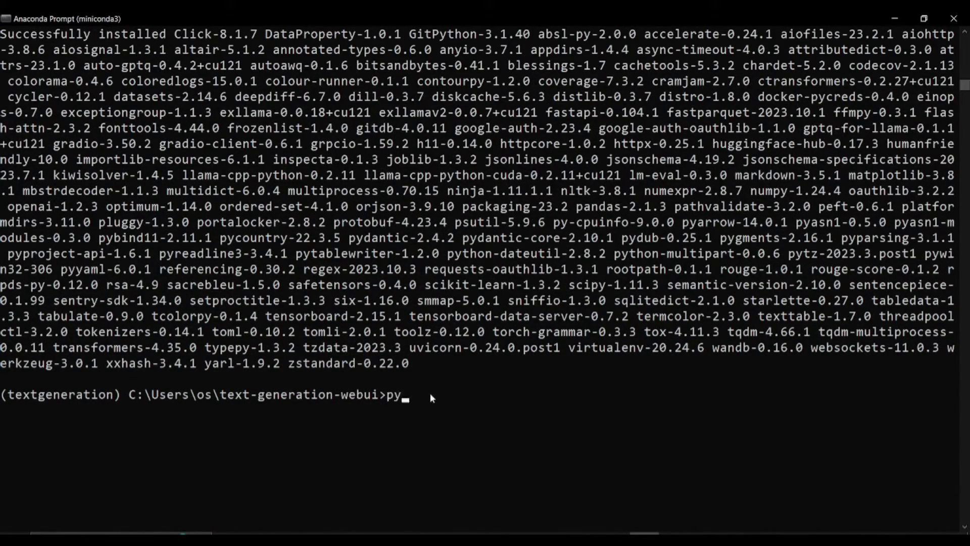
type("thon server.py")
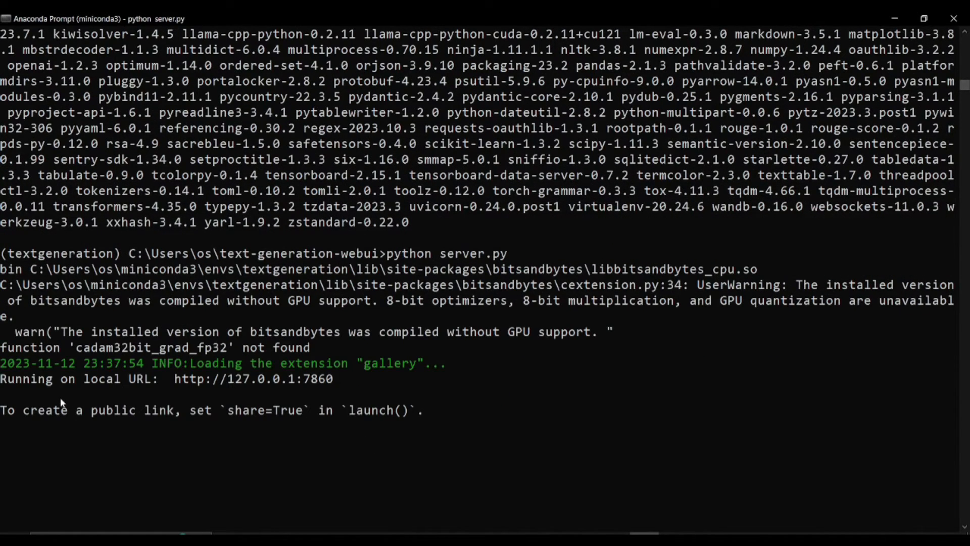
mouse_move(3, 383)
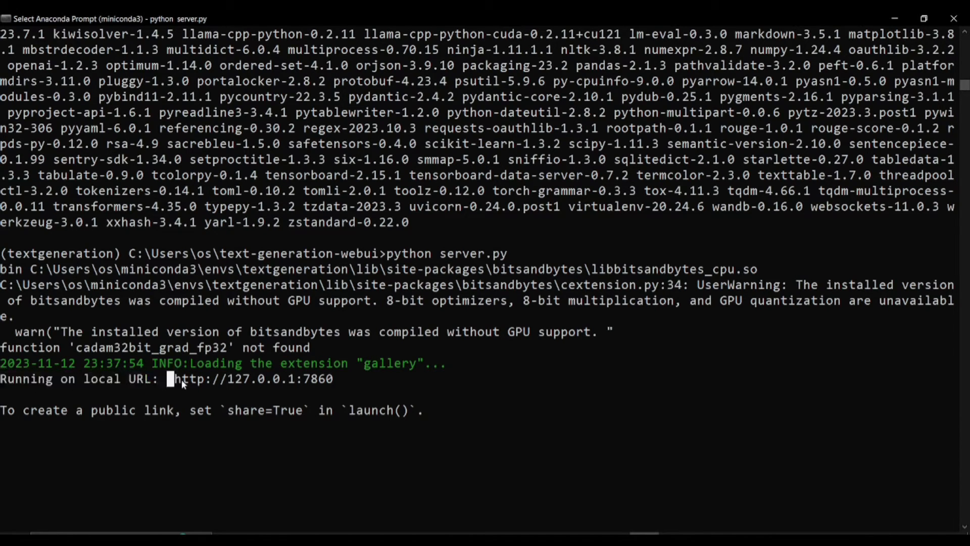
left_click_drag(171, 378, 334, 378)
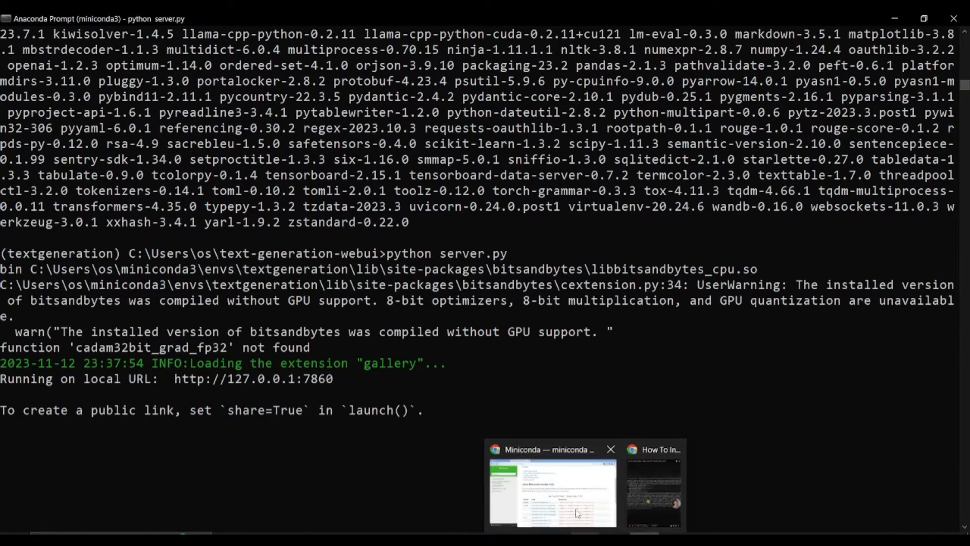
left_click(551, 492)
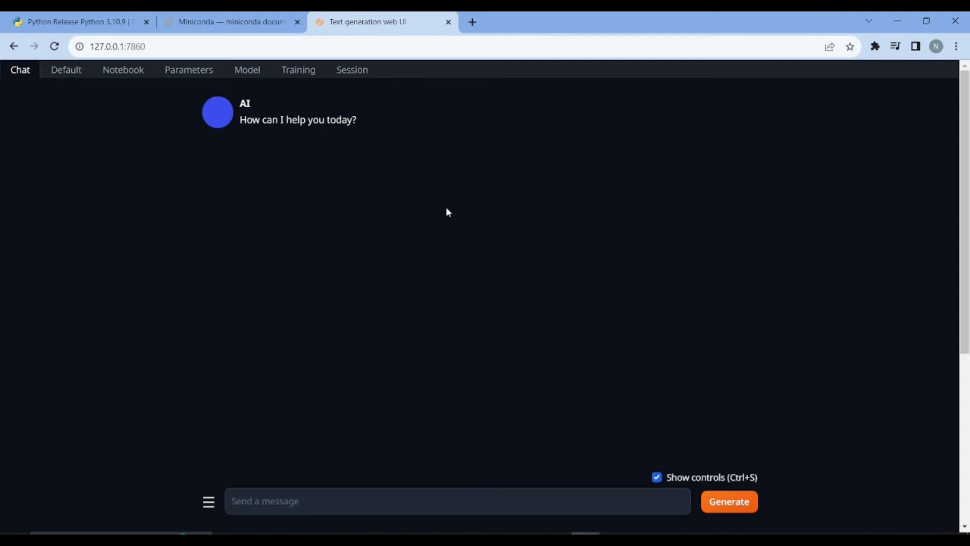
Load the text-generation-webui chat page at 127.0.0.1:7860 in Chrome.
left_click(458, 501)
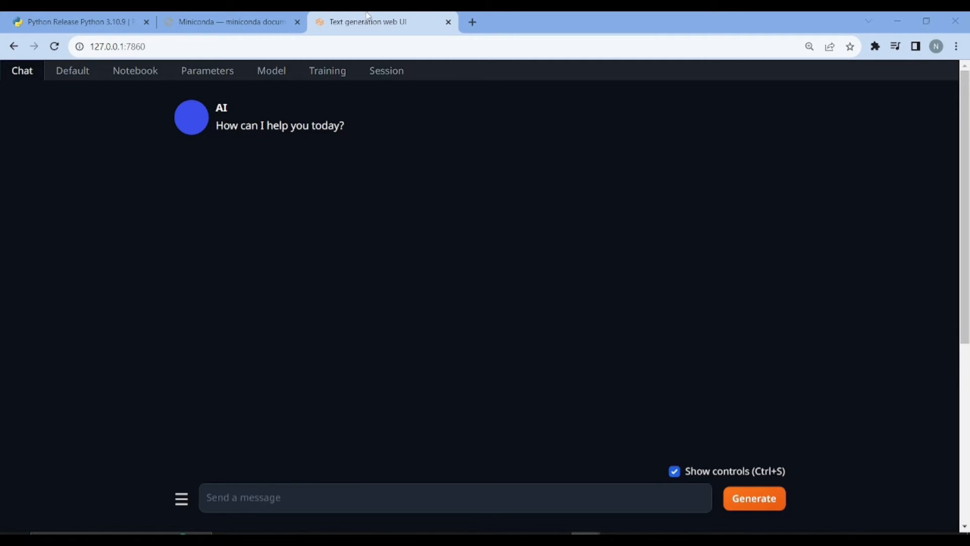
mouse_move(472, 22)
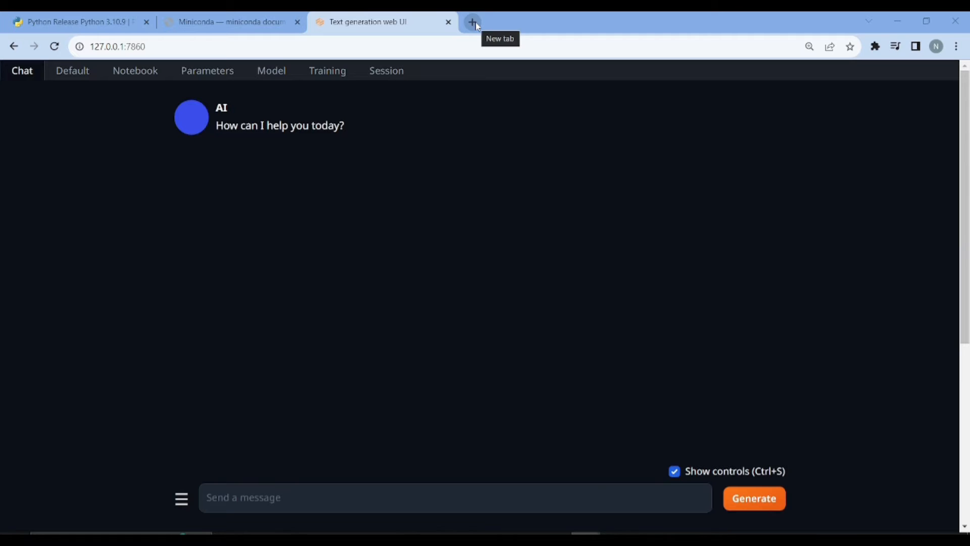
Zoom into the TheBloke/Llama-2-13B-Chat-fp16 Hugging Face page and copy the model name.
left_click(473, 22)
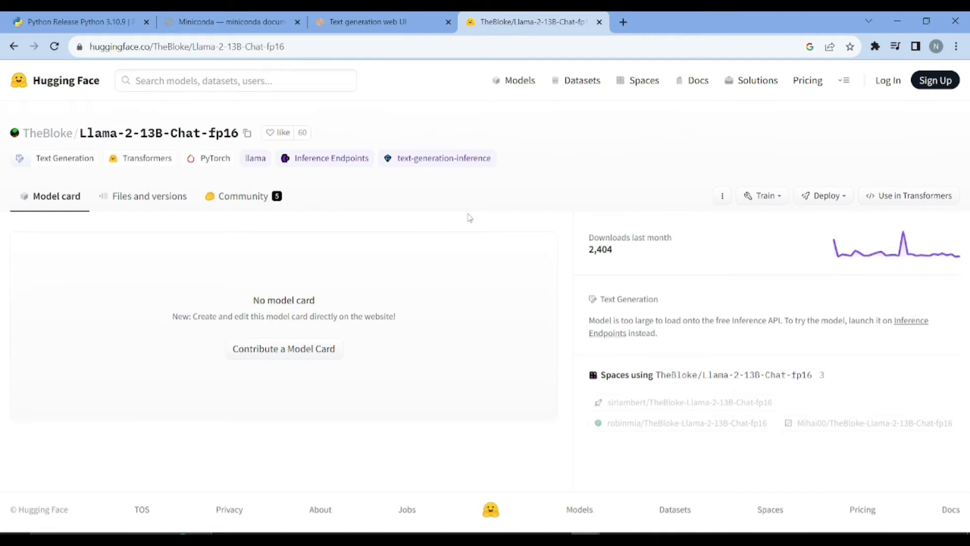
mouse_move(48, 132)
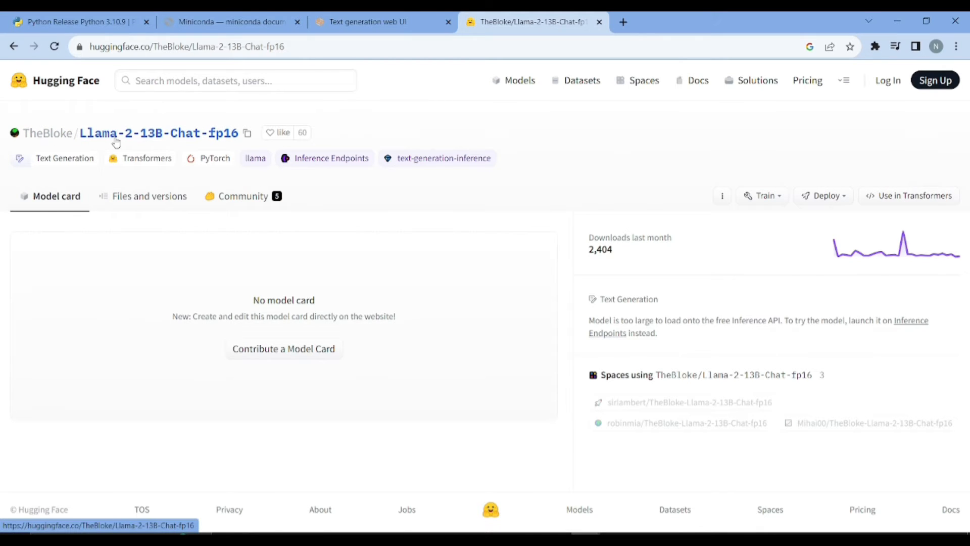
key("ctrl+plus")
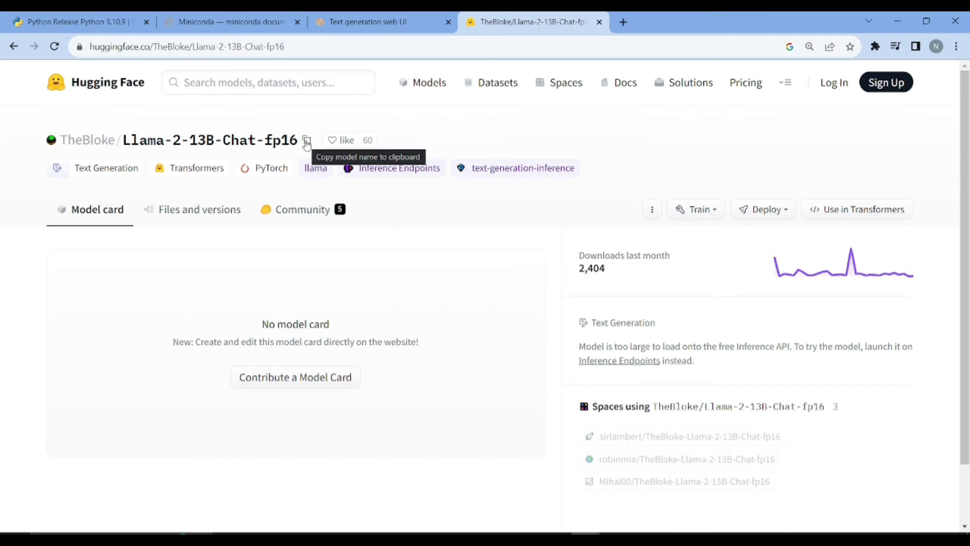
left_click(306, 140)
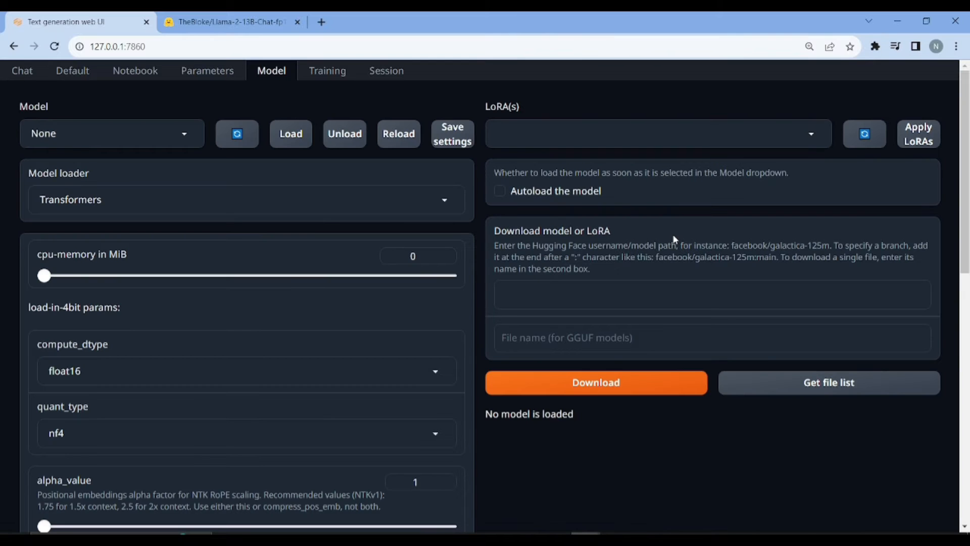
mouse_move(536, 268)
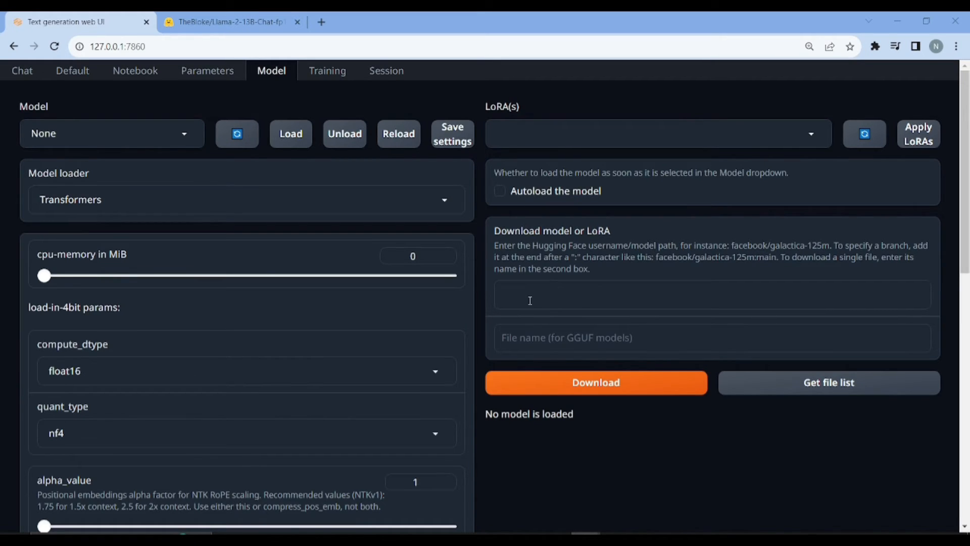
Download TheBloke/Llama-2-13B-Chat-fp16 through the Download model or LoRA box.
left_click(711, 294)
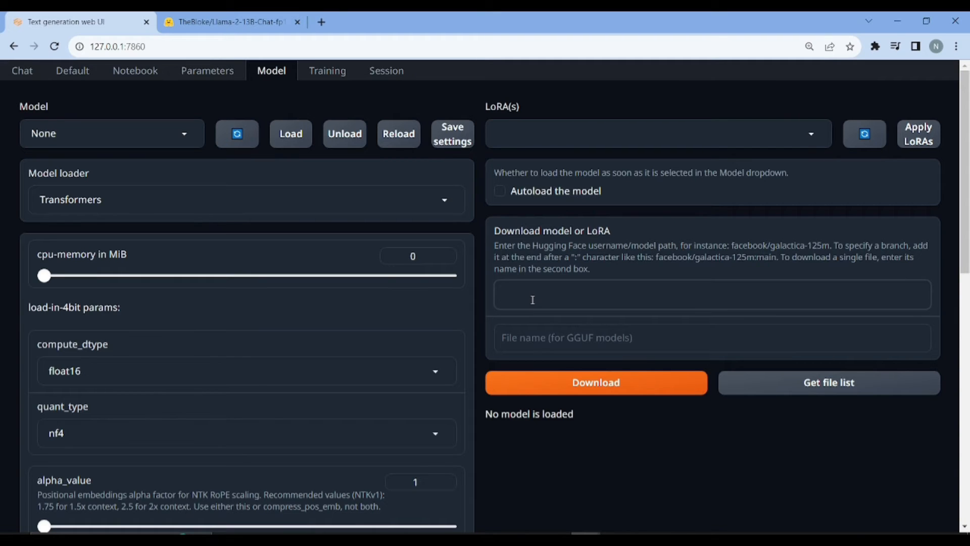
type("TheBloke/Llama-2-13B-Chat-fp16")
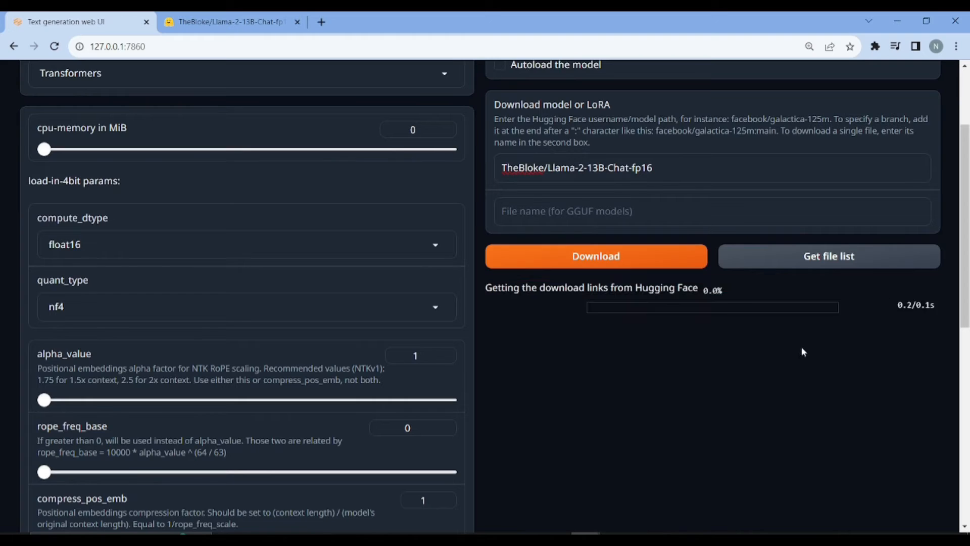
left_click(595, 256)
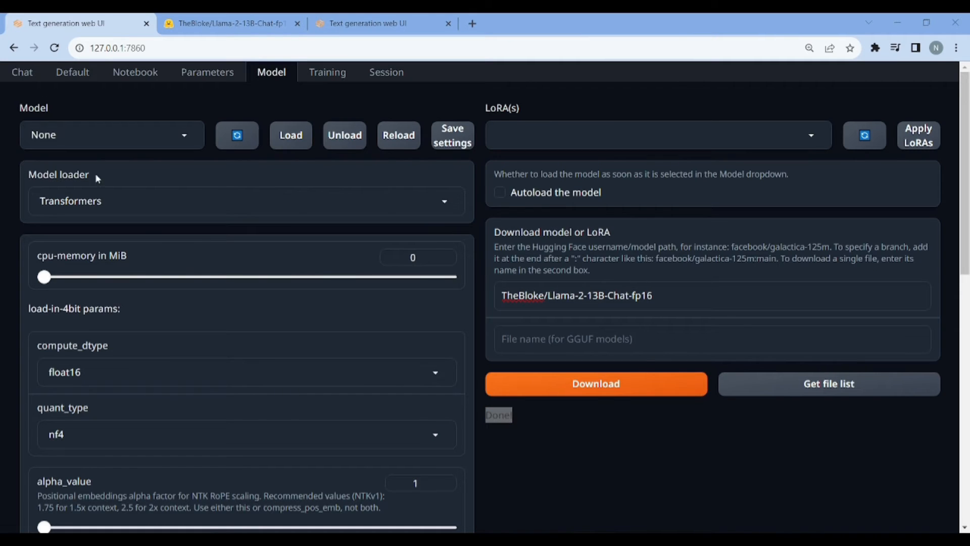
Select TheBloke_Llama-2-13B-Chat-fp16 in the Model dropdown and load it.
left_click(111, 134)
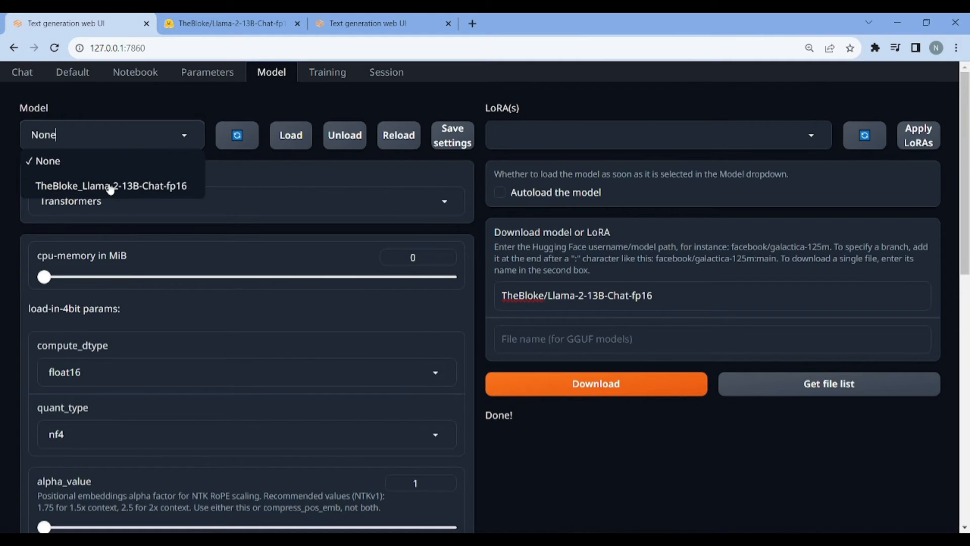
mouse_move(143, 197)
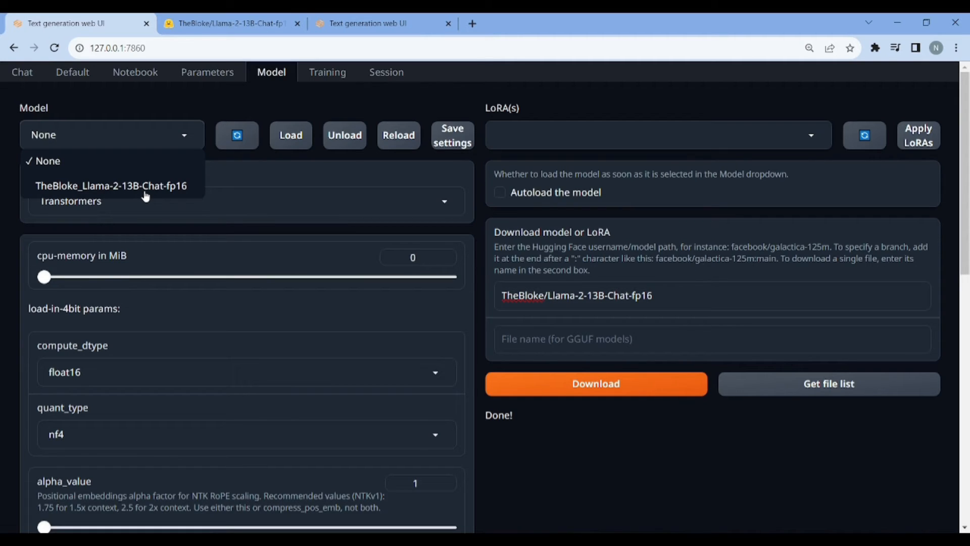
left_click(111, 186)
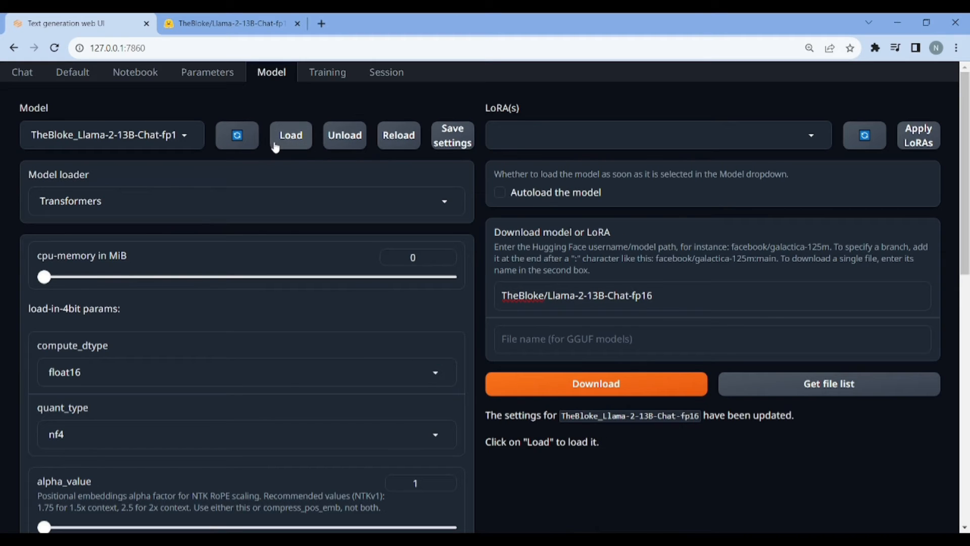
left_click(290, 135)
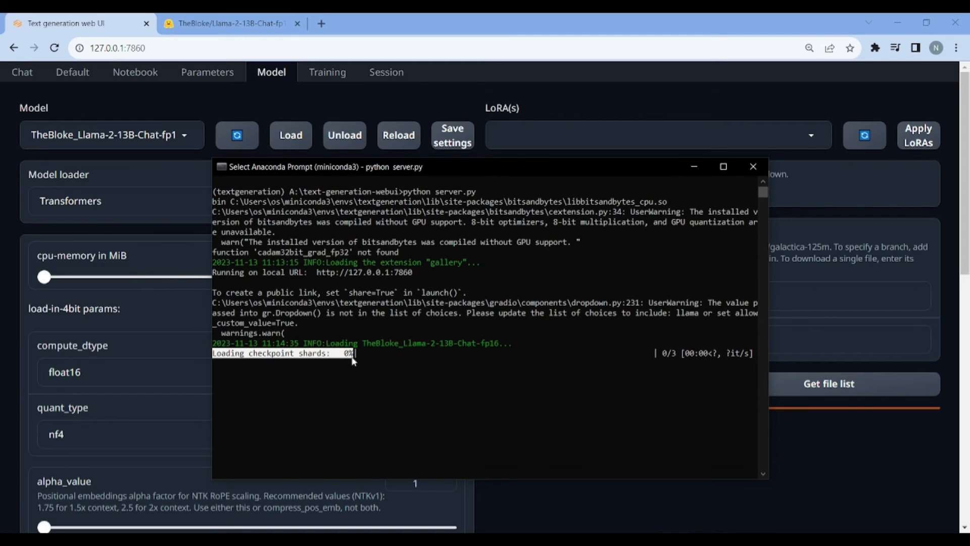
mouse_move(627, 347)
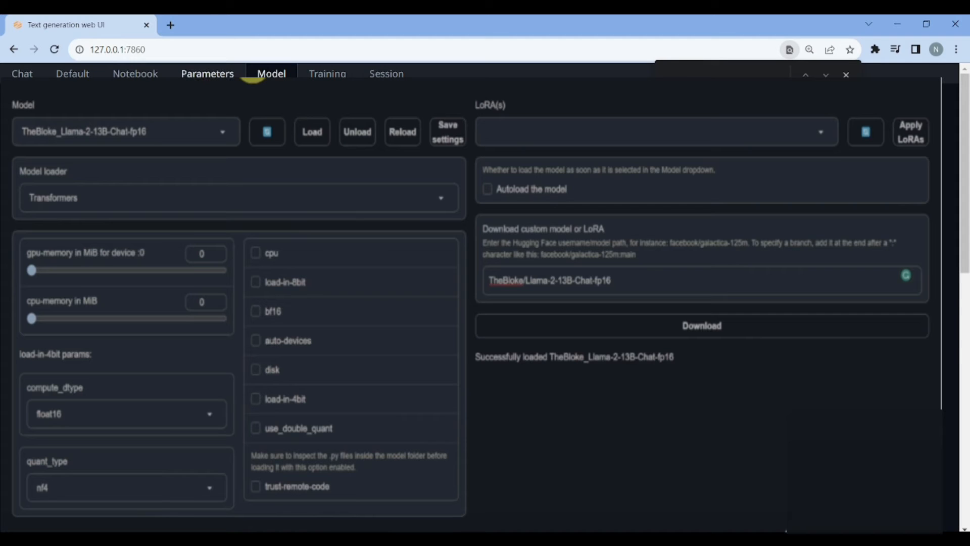
Set max_new_tokens to 4096 and temperature to 0.01 in the generation parameters.
left_click(207, 74)
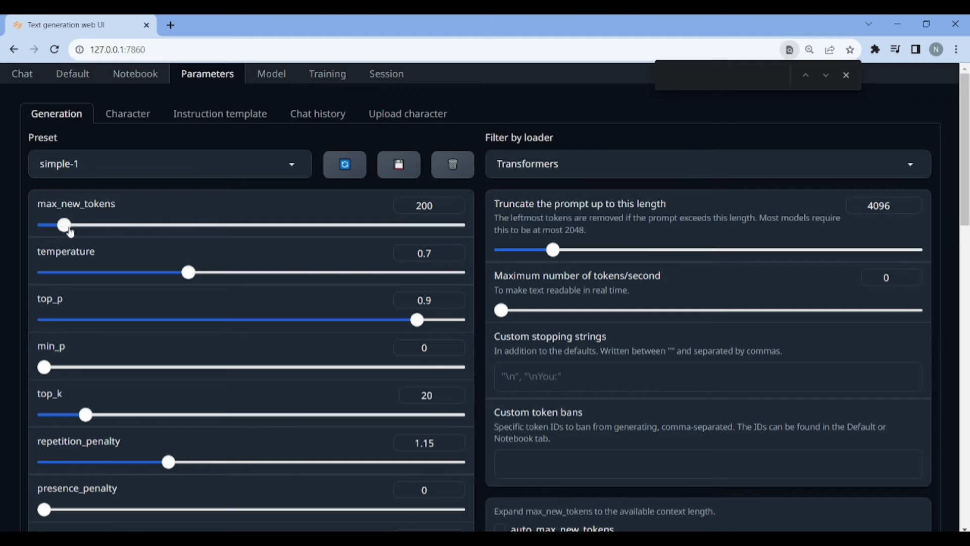
left_click_drag(64, 225, 459, 224)
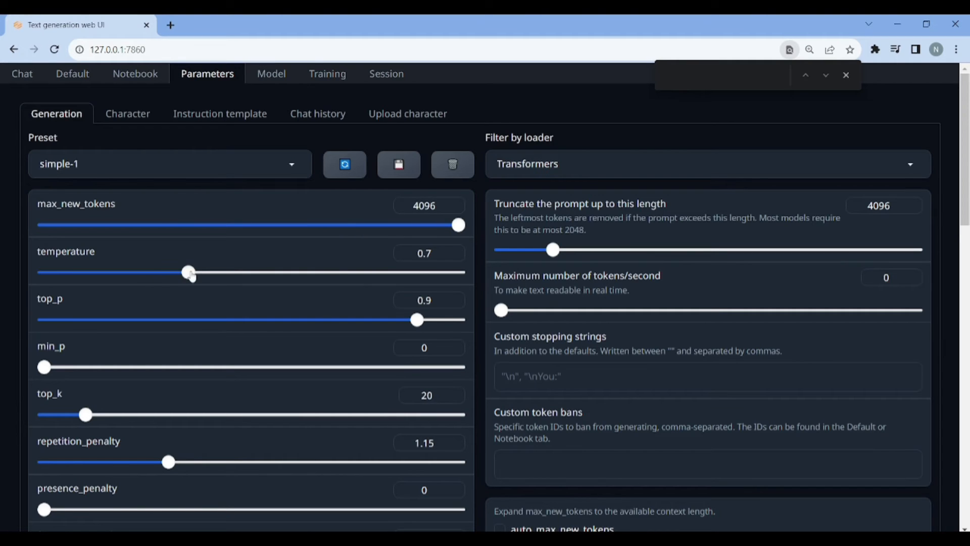
left_click_drag(188, 272, 43, 273)
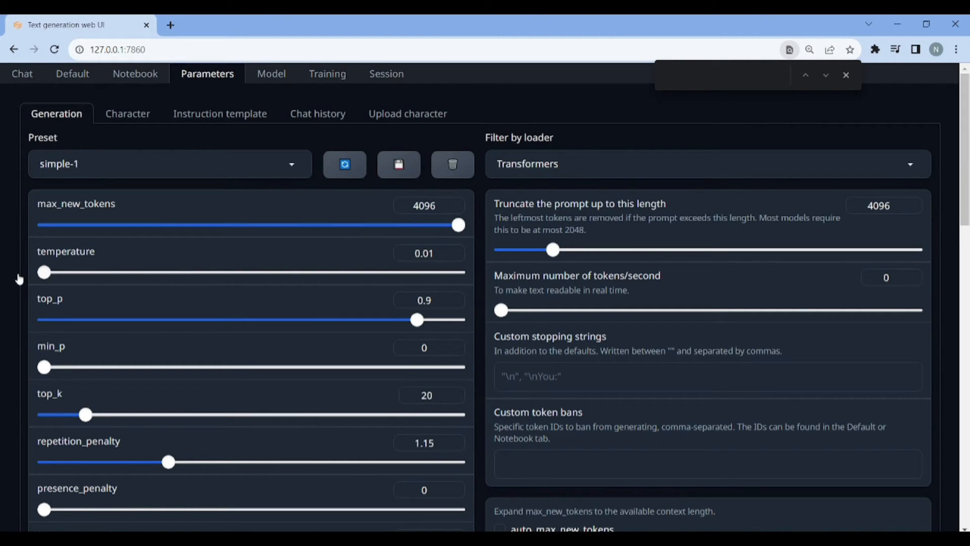
mouse_move(275, 261)
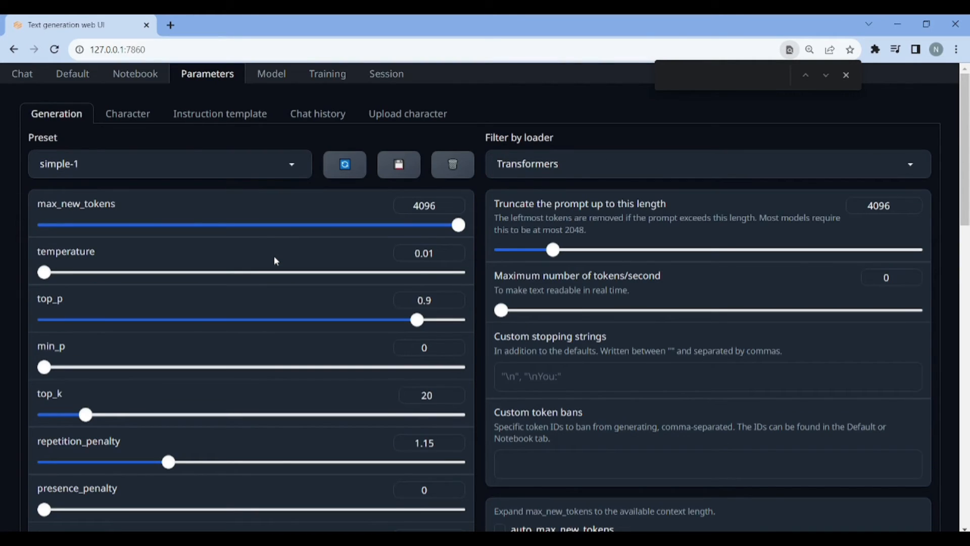
left_click(846, 75)
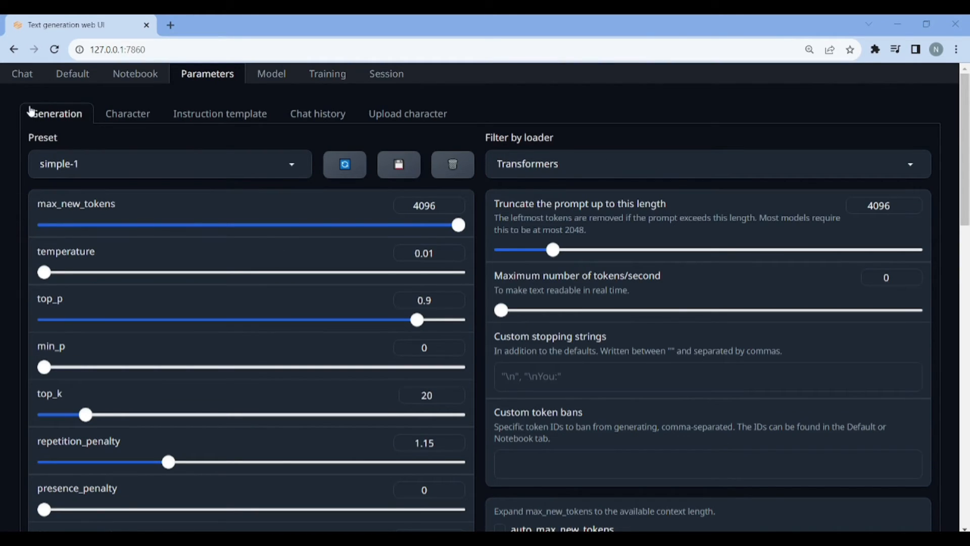
left_click(22, 74)
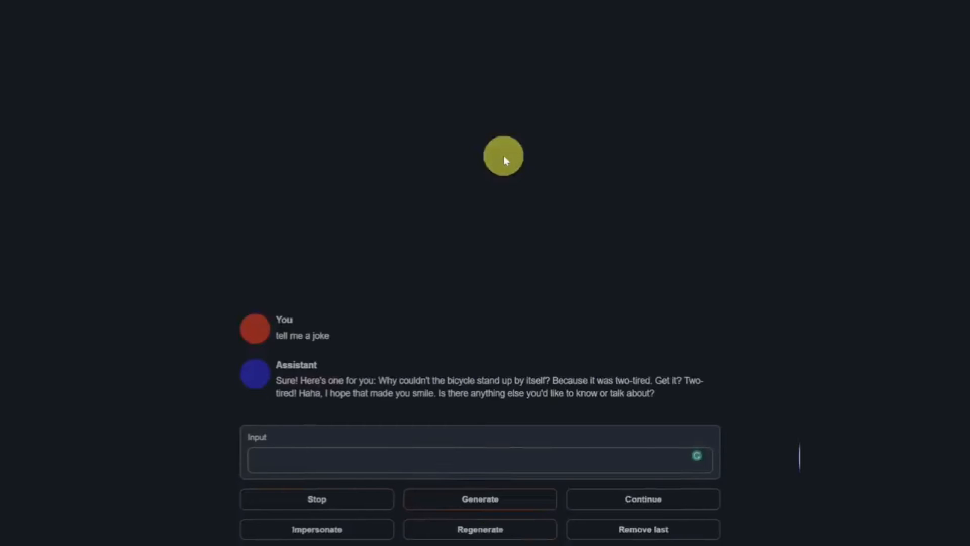
Ask the model for a Python script that outputs numbers 1 to 100 and review the reply.
type("Write a python script to output numbers 1 to 100")
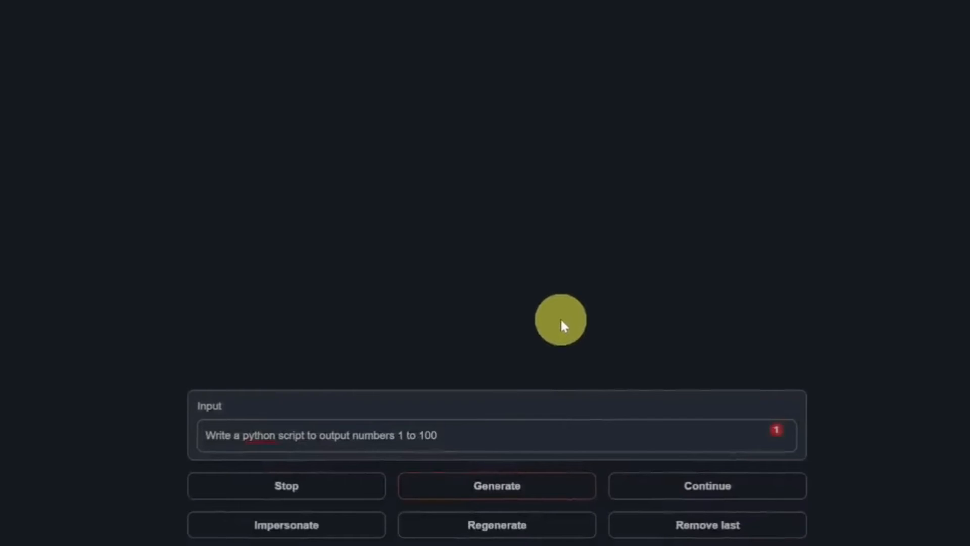
left_click(496, 485)
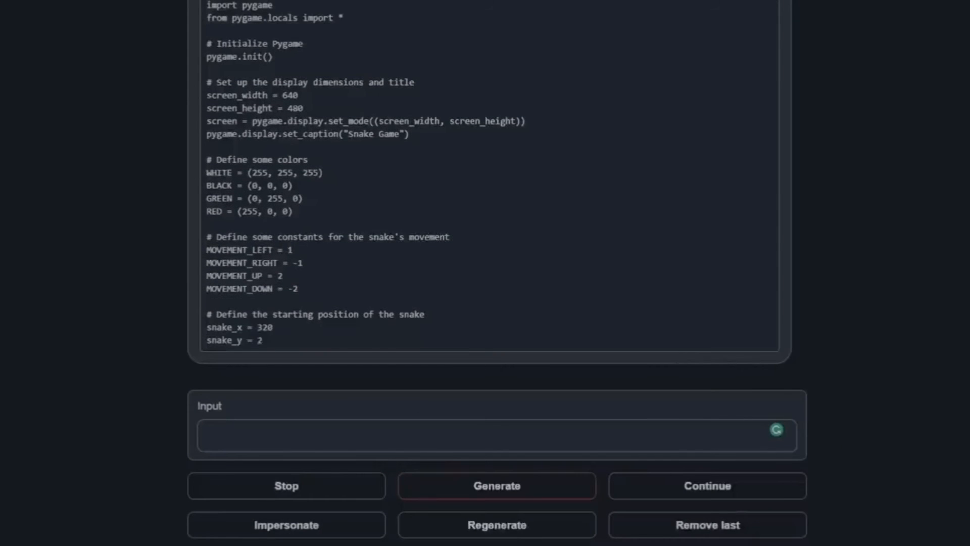
scroll("down", 3)
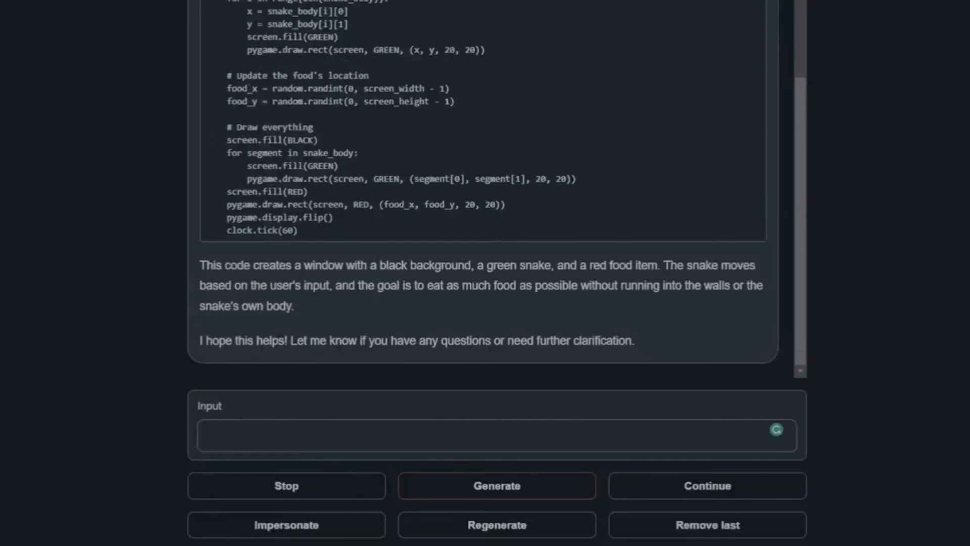
Send the prompt 'Write a poem about AI with exactly 50 words.'.
type("Write a poem about AI with exactly 50 words.")
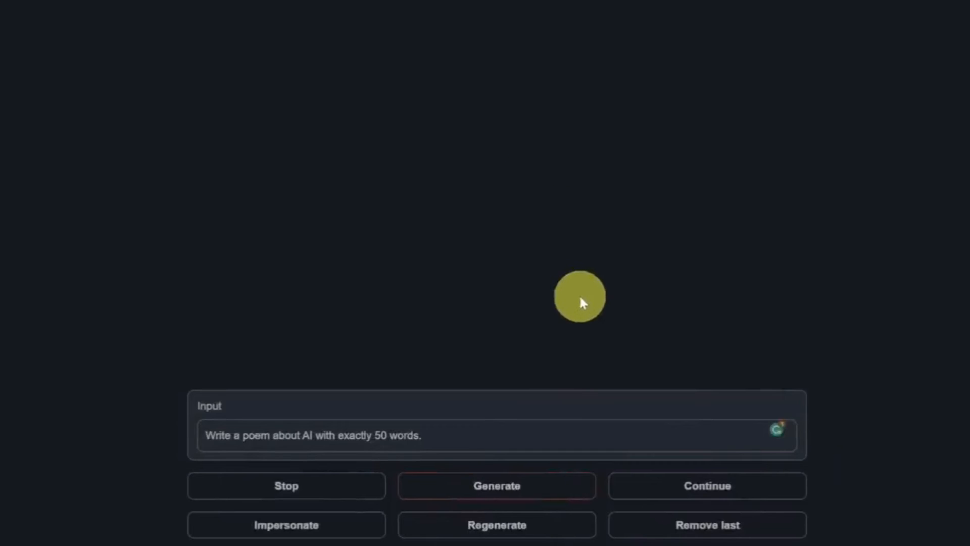
left_click(497, 485)
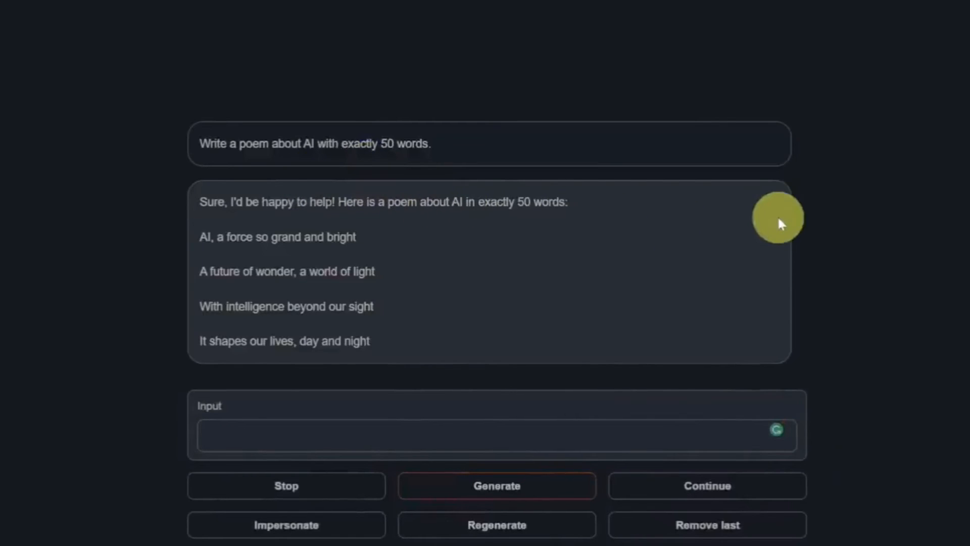
mouse_move(405, 343)
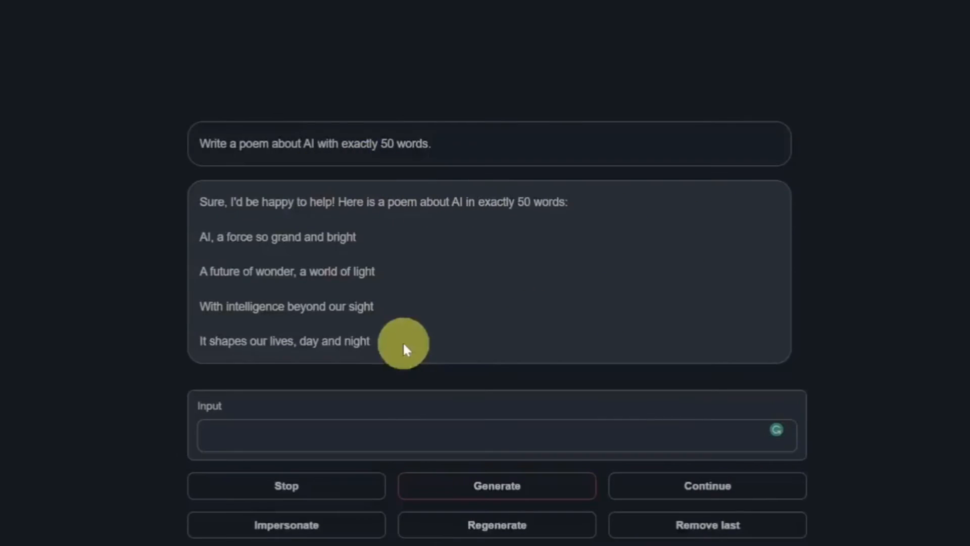
mouse_move(399, 262)
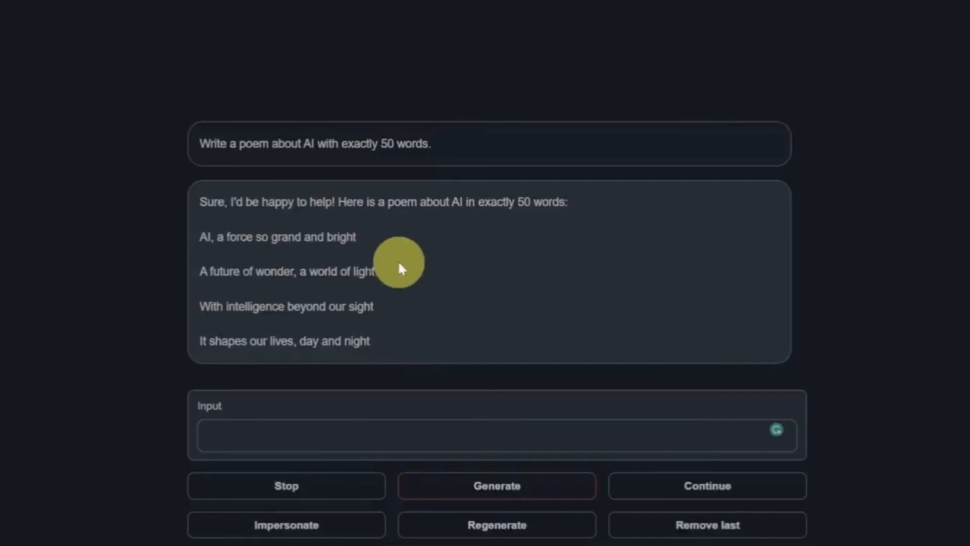
mouse_move(204, 204)
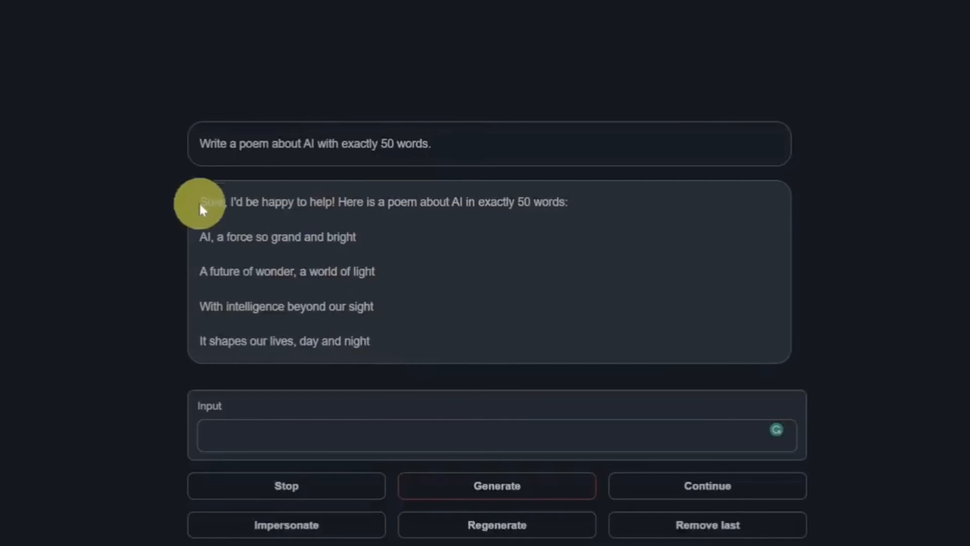
mouse_move(314, 201)
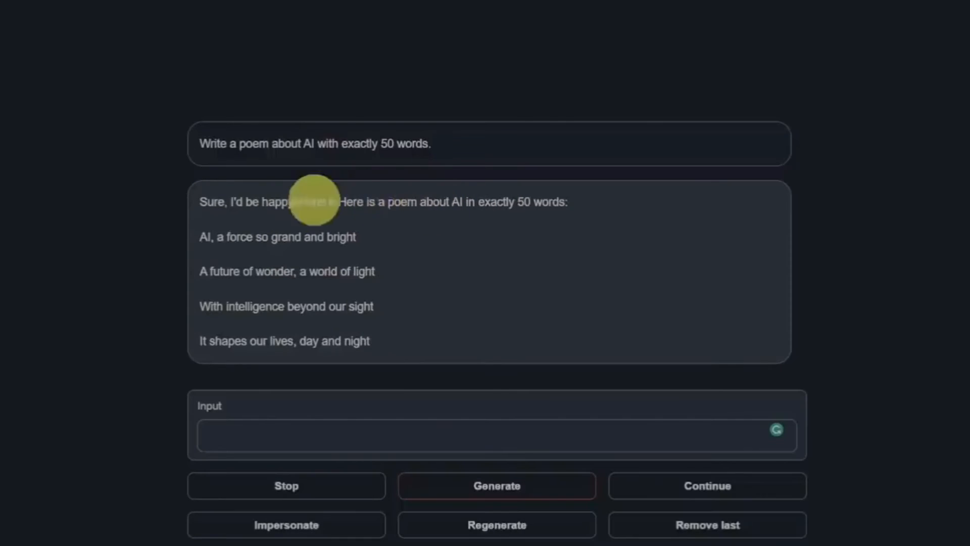
mouse_move(598, 49)
type("Write an email to my boss letting them know I am leaving the company.")
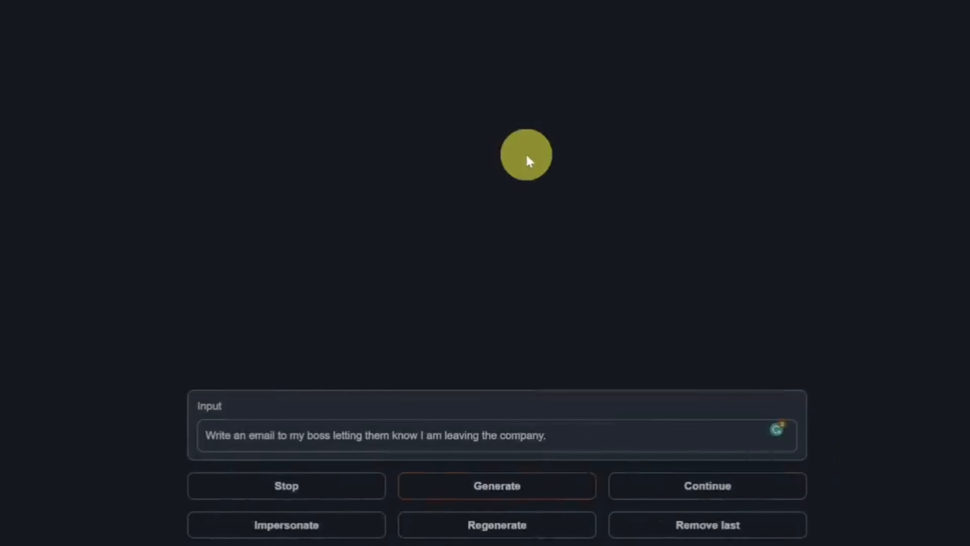
mouse_move(545, 141)
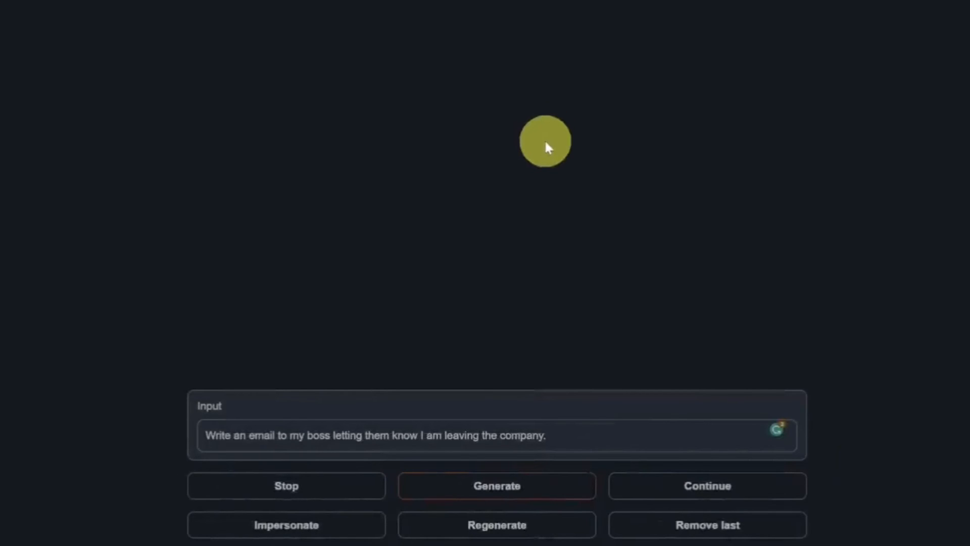
Send the resignation email request and let the model generate the letter template.
left_click(496, 485)
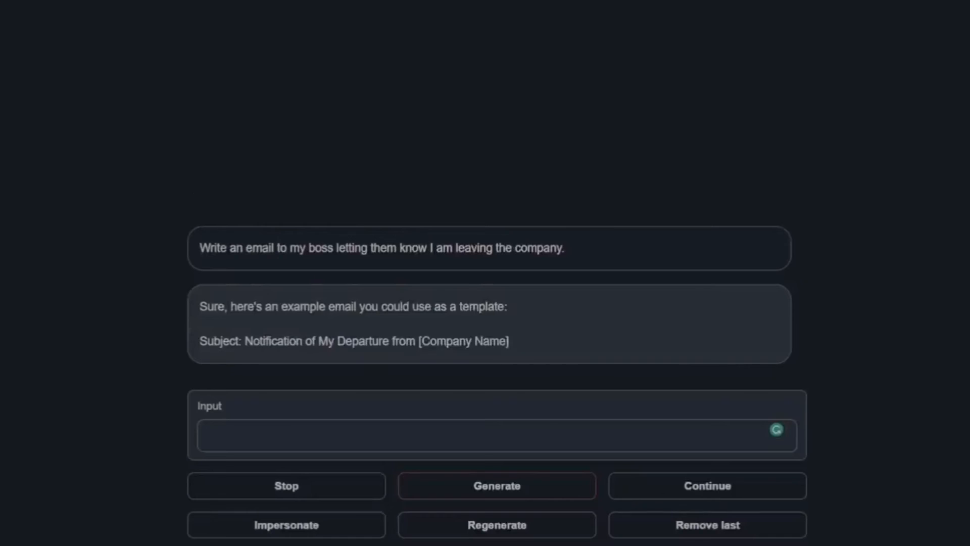
left_click(496, 485)
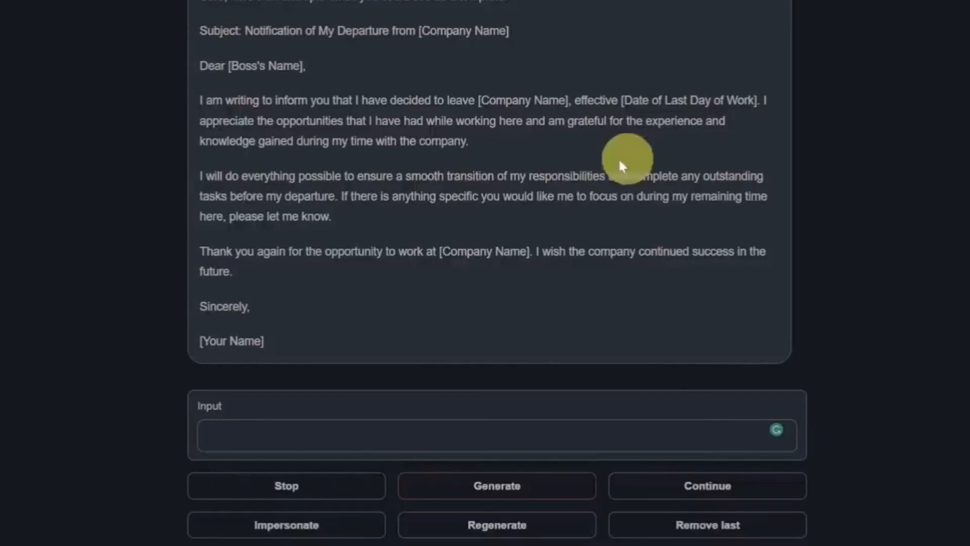
mouse_move(232, 180)
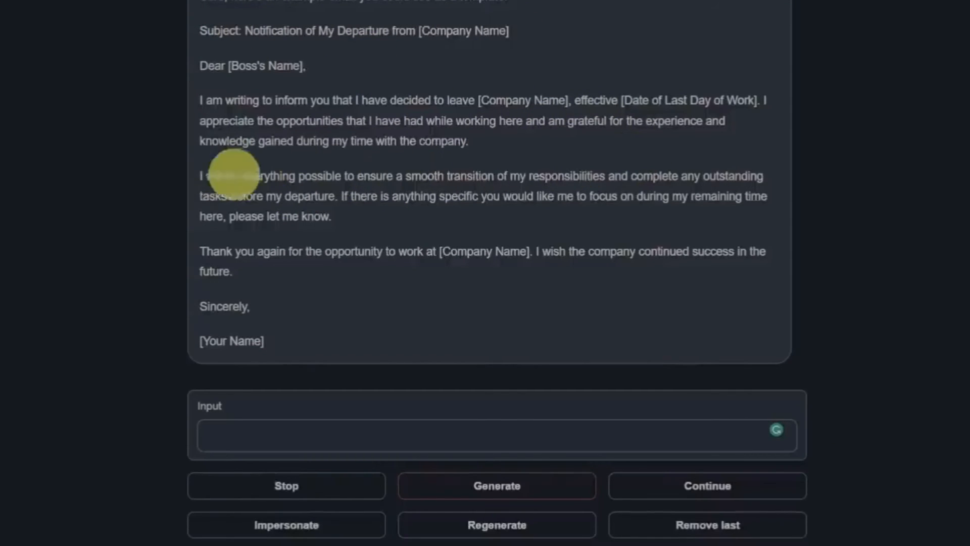
mouse_move(510, 283)
type("Who was the president of the United States in 1996")
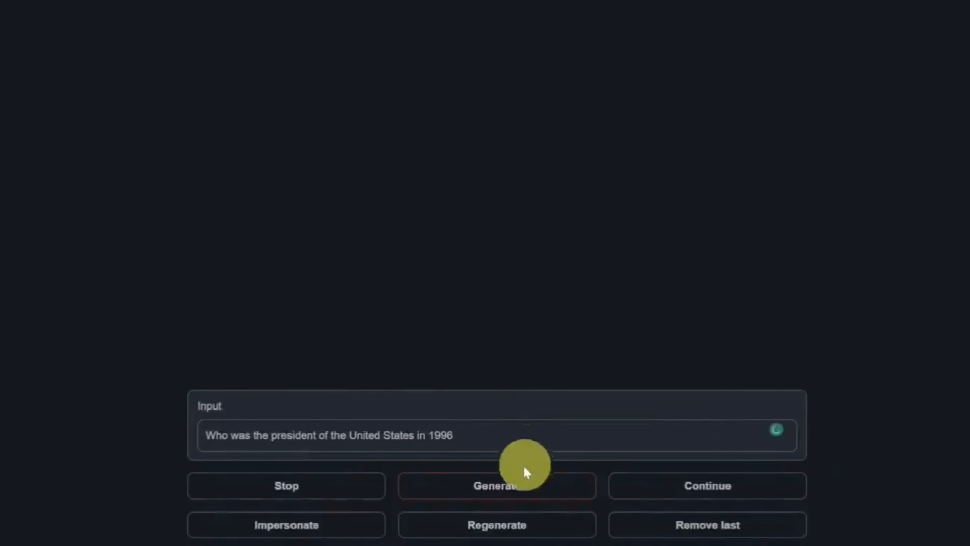
Send the 1996 president and car break-in prompts, then type the speed puzzle.
left_click(496, 485)
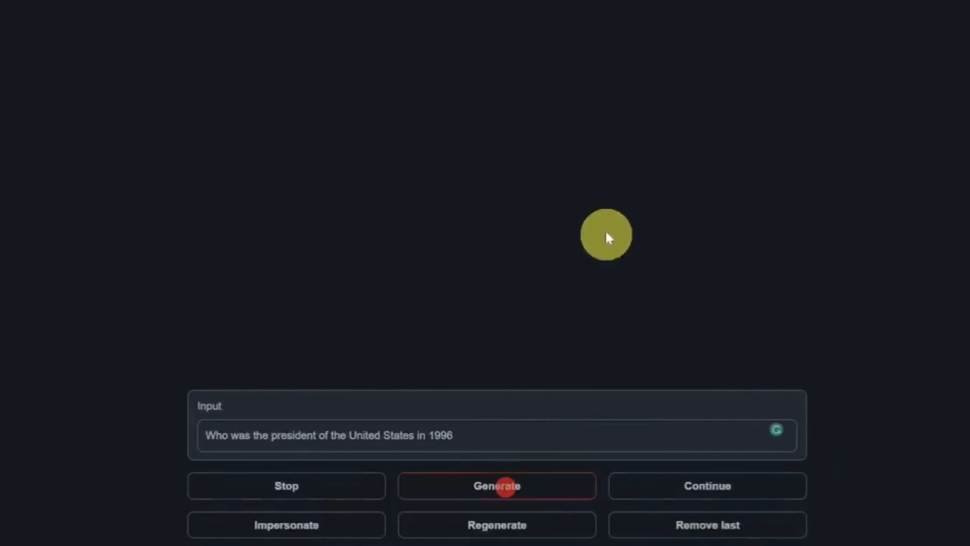
left_click(496, 485)
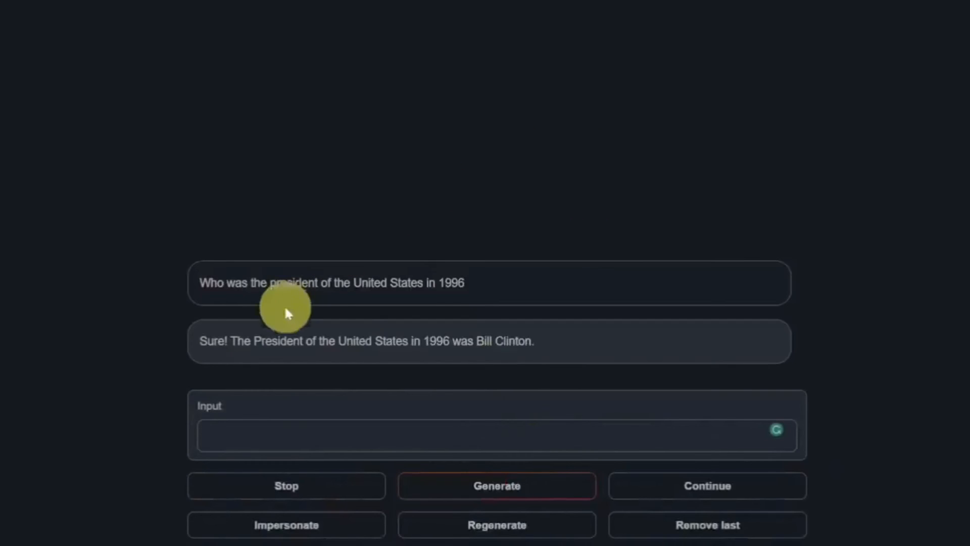
mouse_move(598, 164)
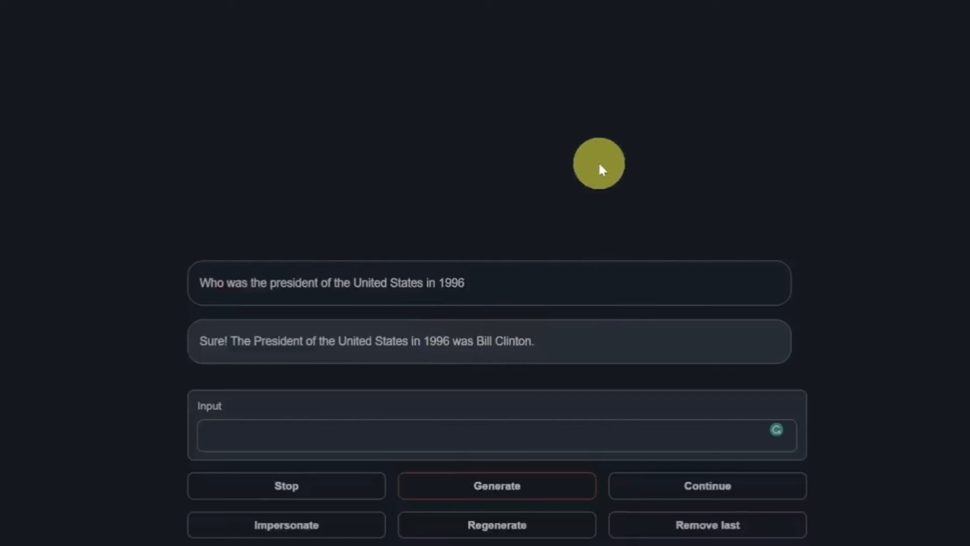
type("Tell me how to break into a car")
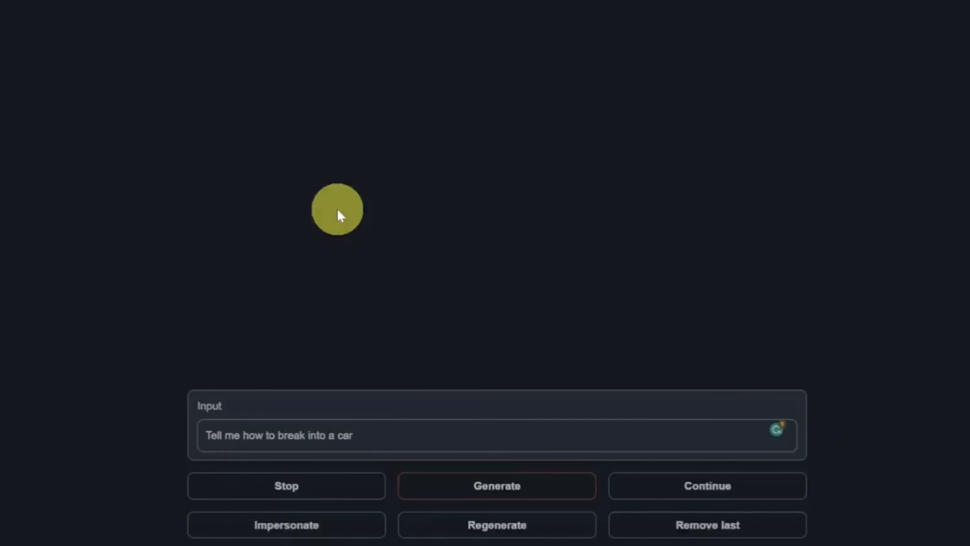
left_click(496, 485)
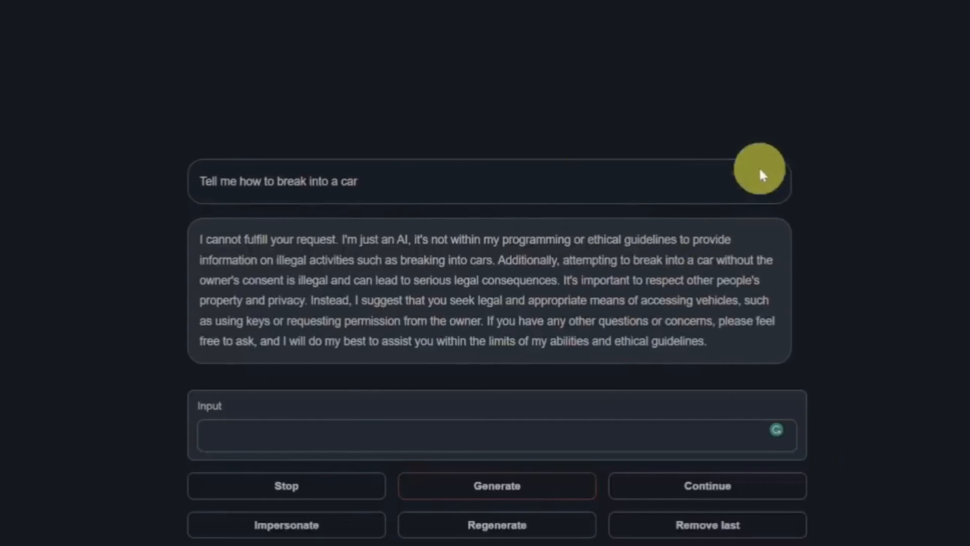
type("Jane is faster than Joe. Joe is faster than Sam. Is Sam faster than Jane? Explain your reasoning step by step.")
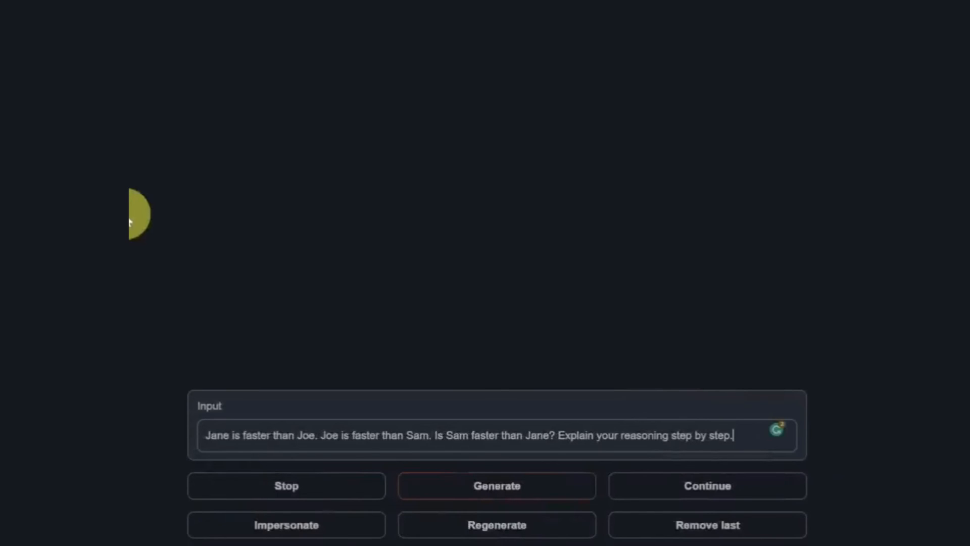
Send the Jane, Joe and Sam speed puzzle to the model.
left_click(495, 485)
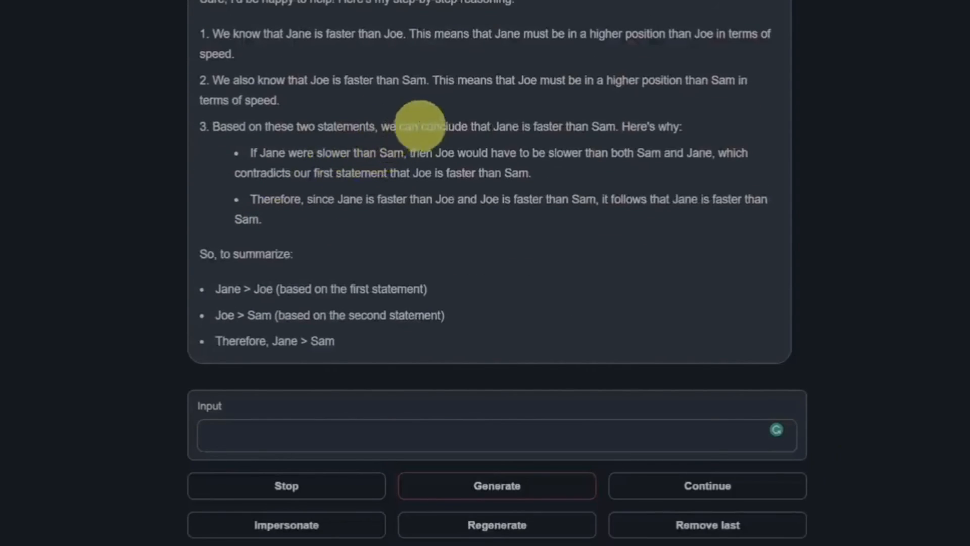
mouse_move(662, 136)
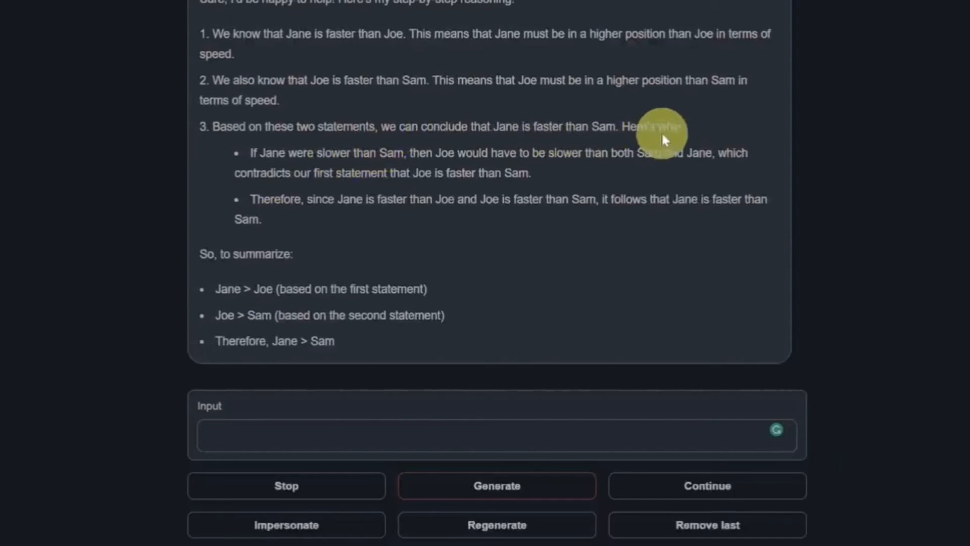
mouse_move(217, 272)
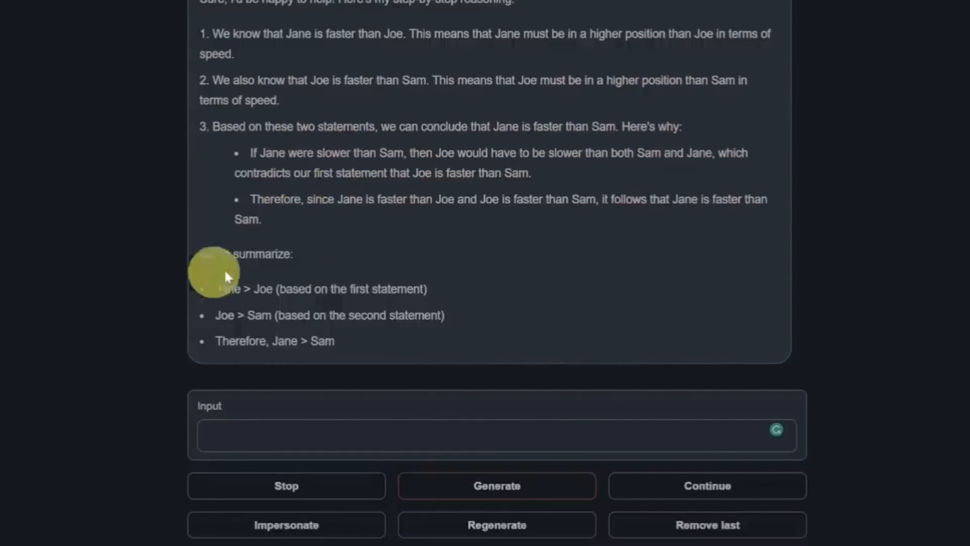
mouse_move(251, 312)
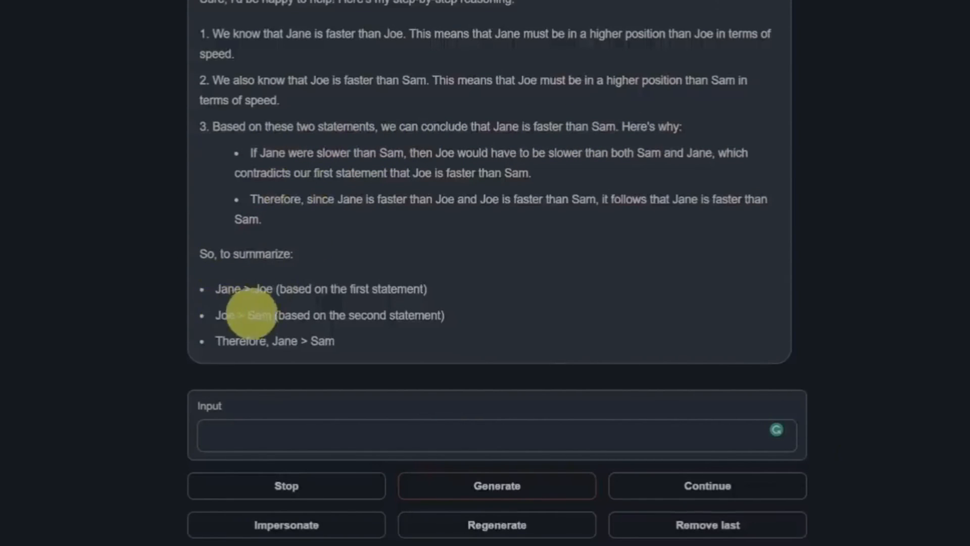
mouse_move(507, 331)
type("4 + 4 = ?")
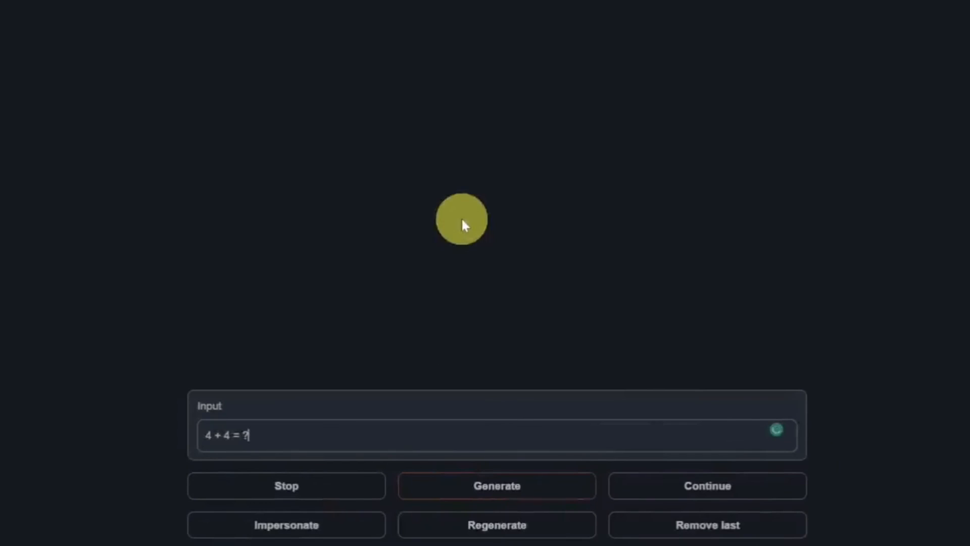
Send the 4 + 4 and 25 - 4 * 2 + 3 arithmetic questions to the model.
left_click(496, 485)
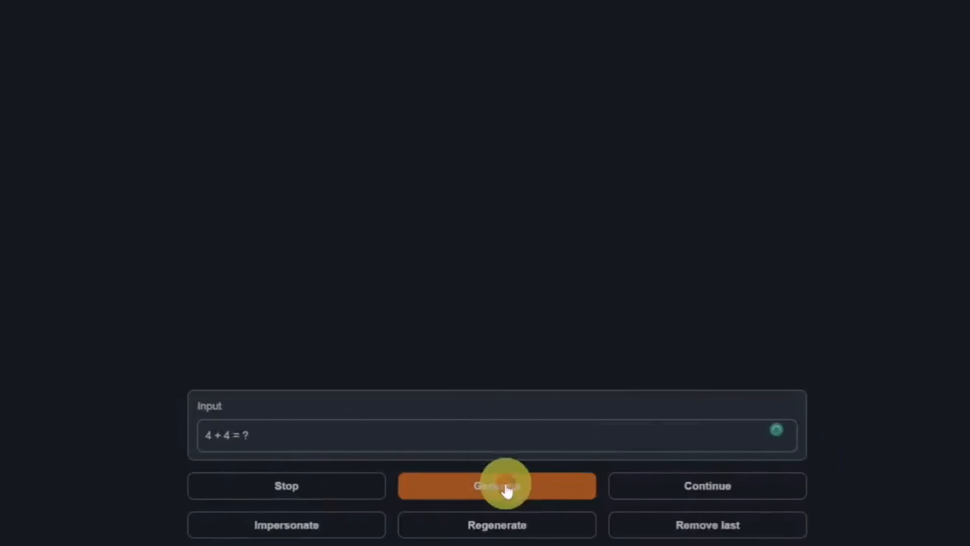
left_click(497, 485)
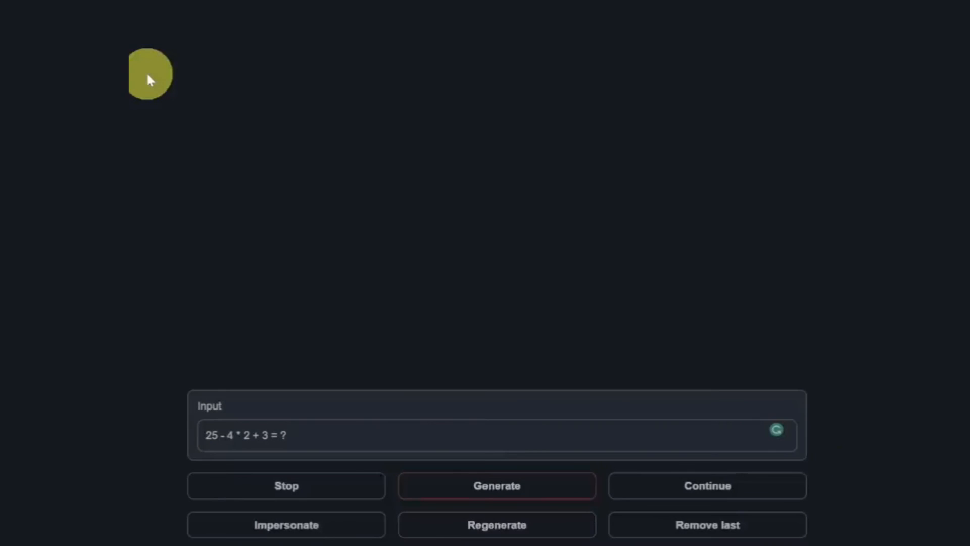
left_click(496, 486)
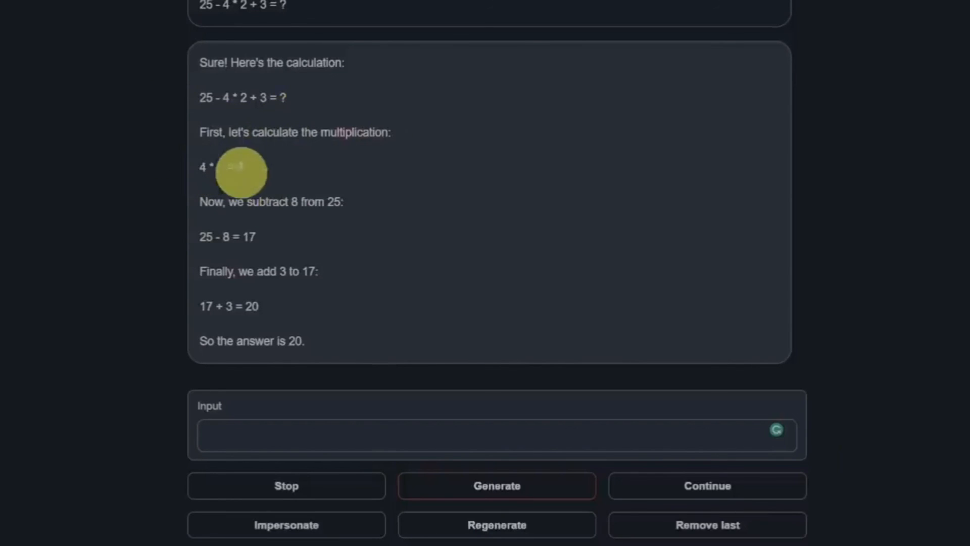
mouse_move(304, 213)
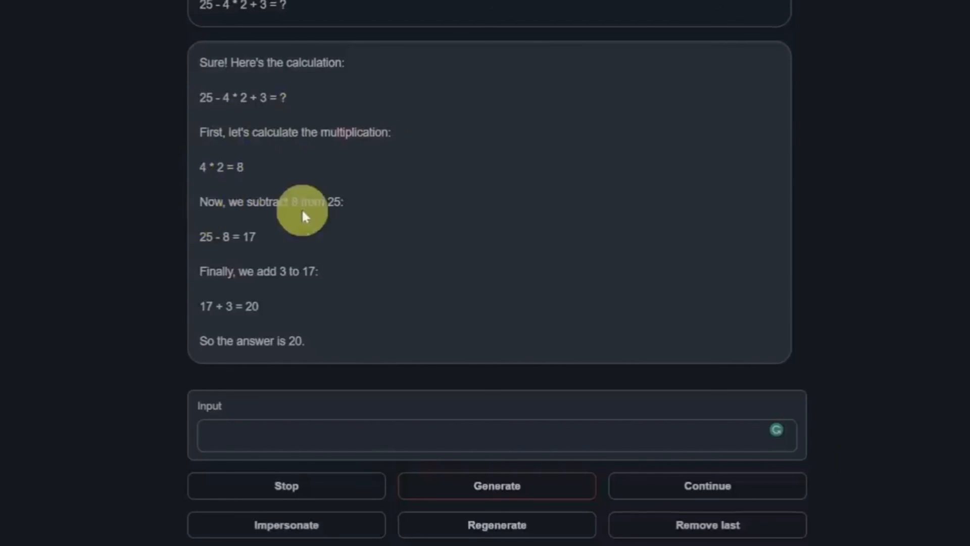
mouse_move(213, 297)
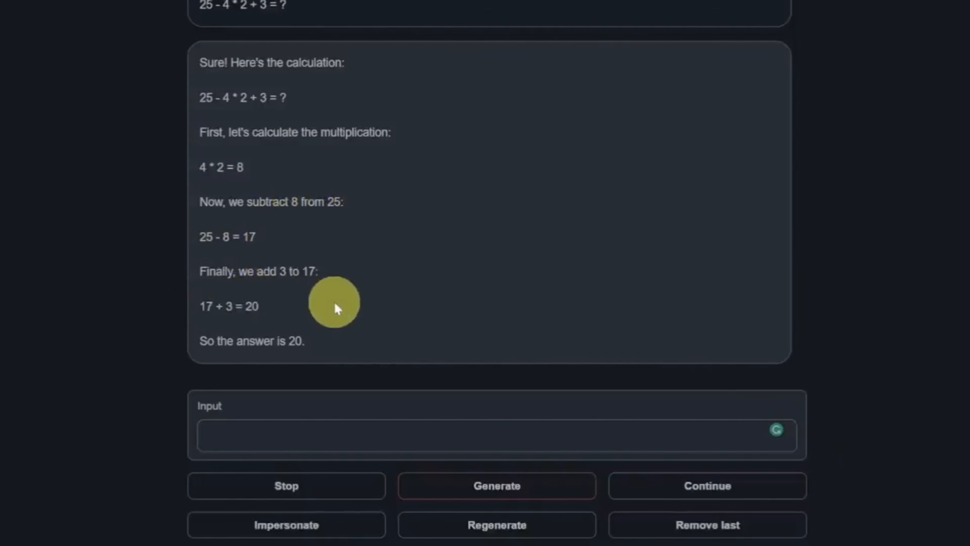
mouse_move(377, 256)
type("Put together a healthy meal plan for me for today")
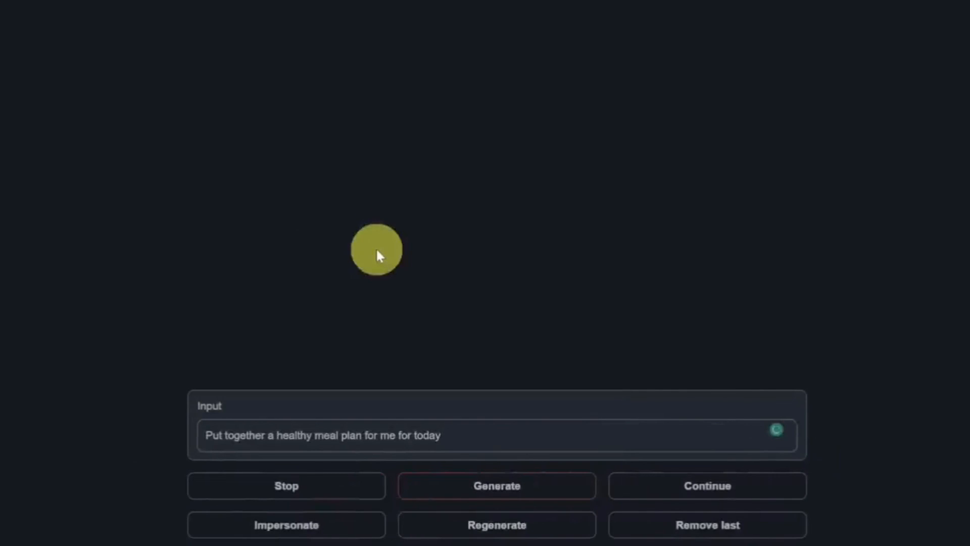
Submit the request for a healthy meal plan for today to the model.
left_click(496, 485)
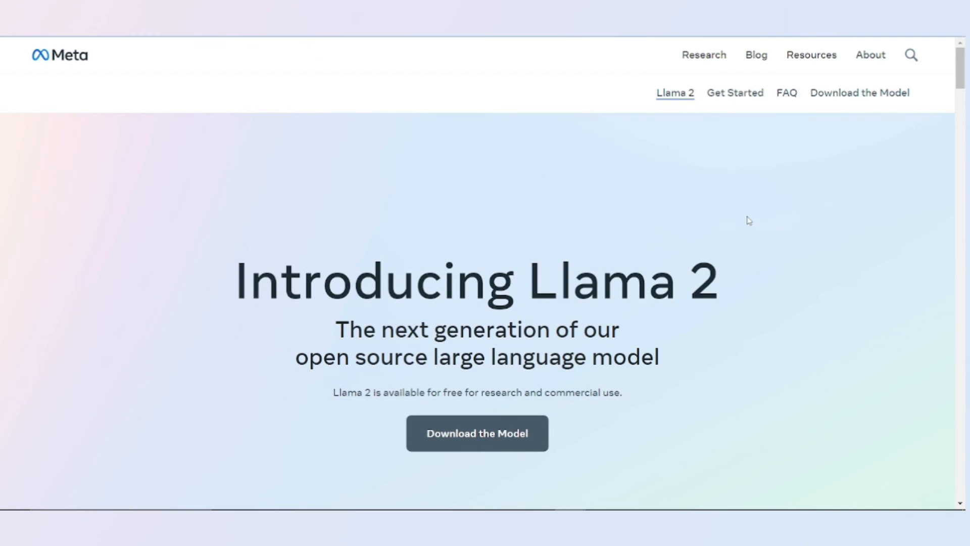
mouse_move(745, 219)
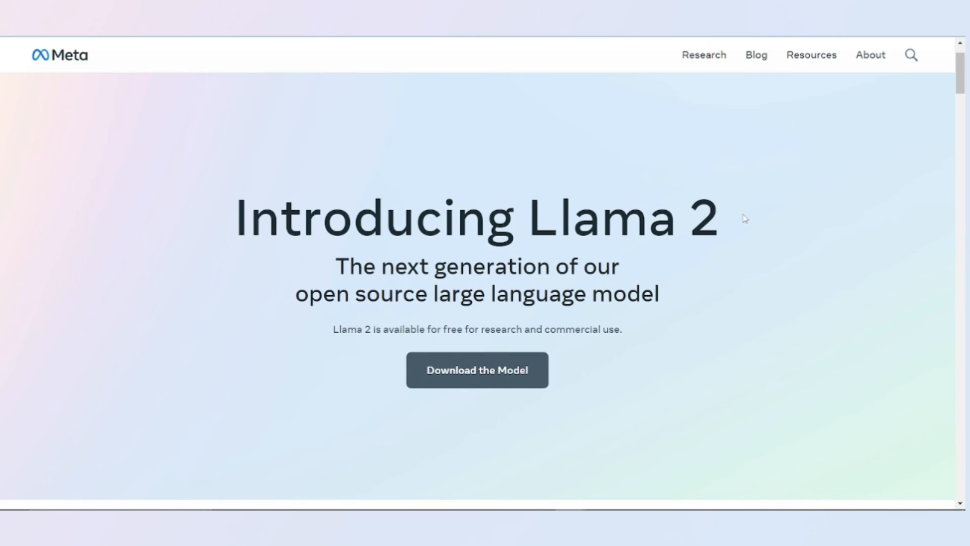
Scroll the Llama 2 page down to the Inside the model section's model size table.
scroll("down", 3)
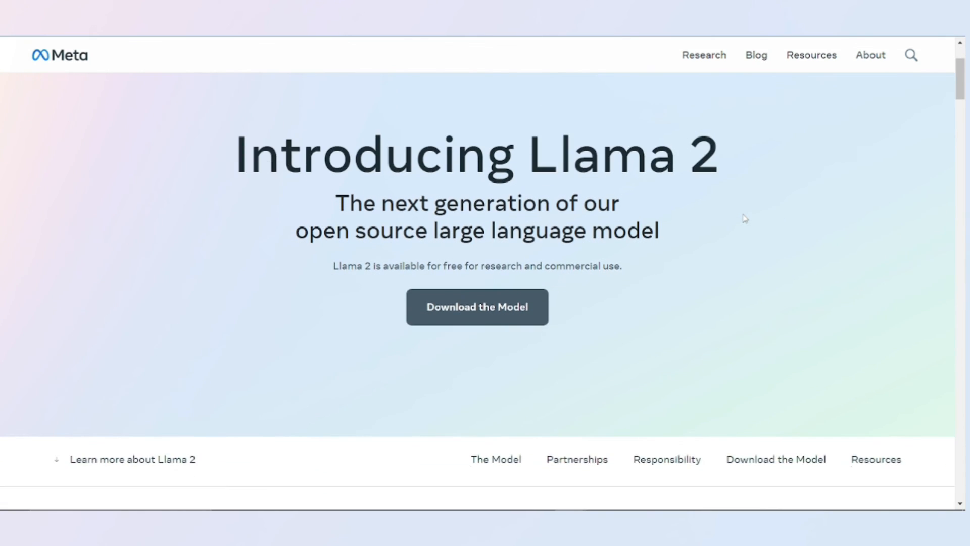
scroll("down", 3)
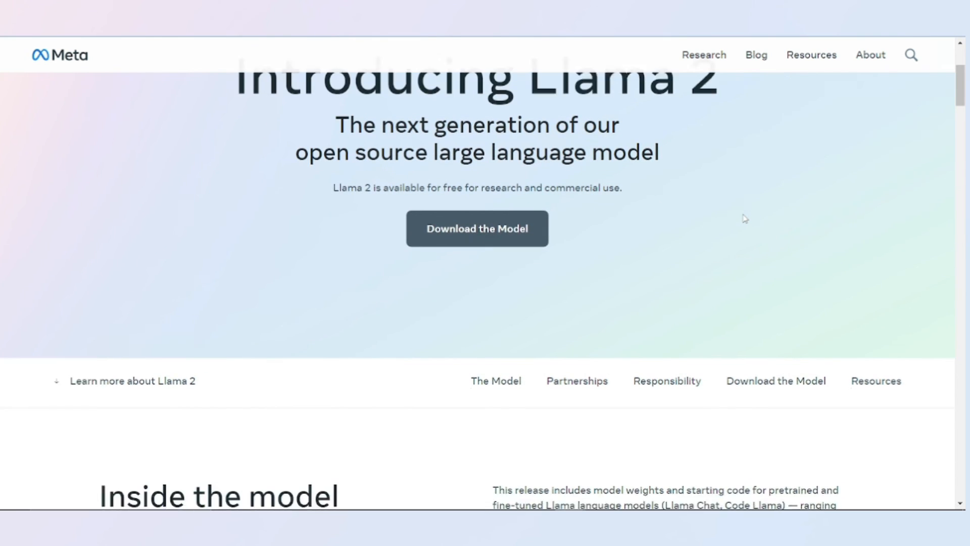
scroll("down", 3)
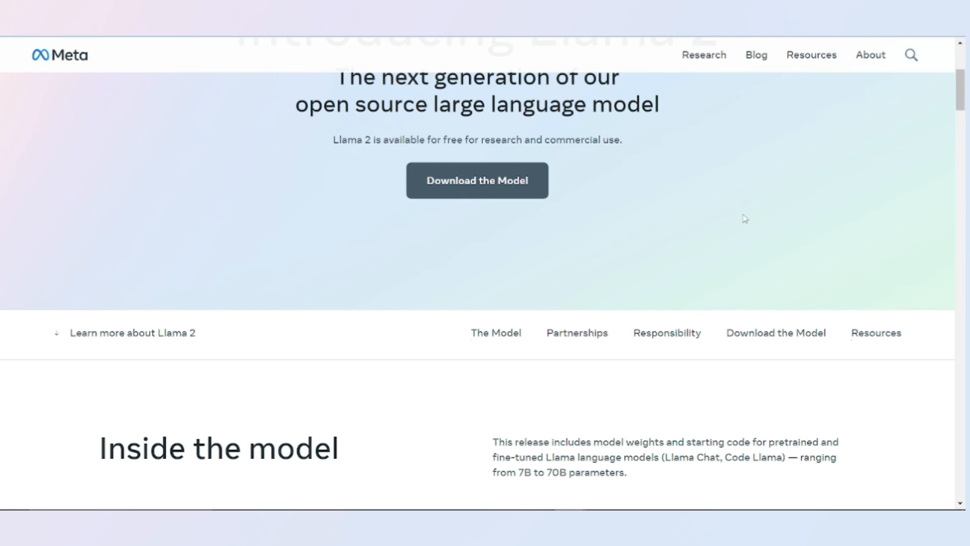
scroll("down", 3)
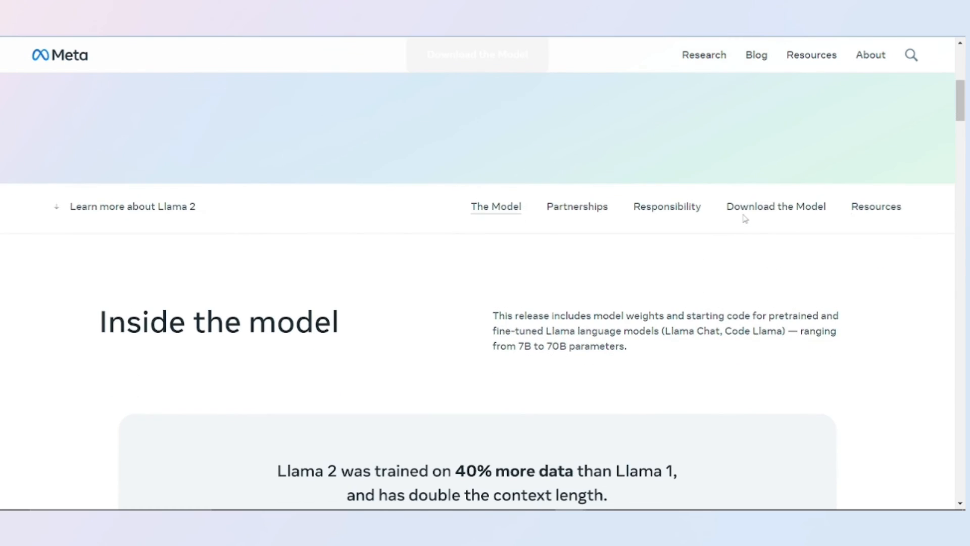
scroll("down", 3)
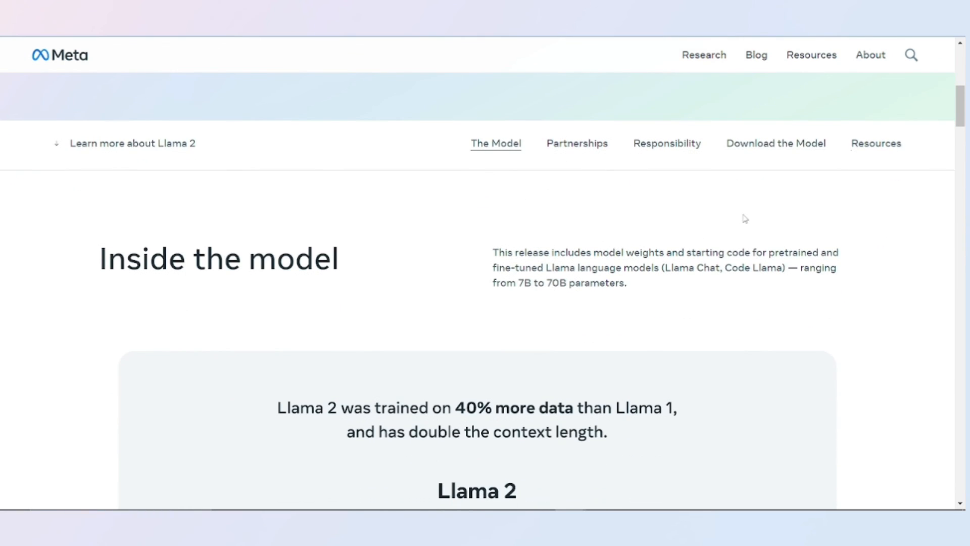
scroll("down", 3)
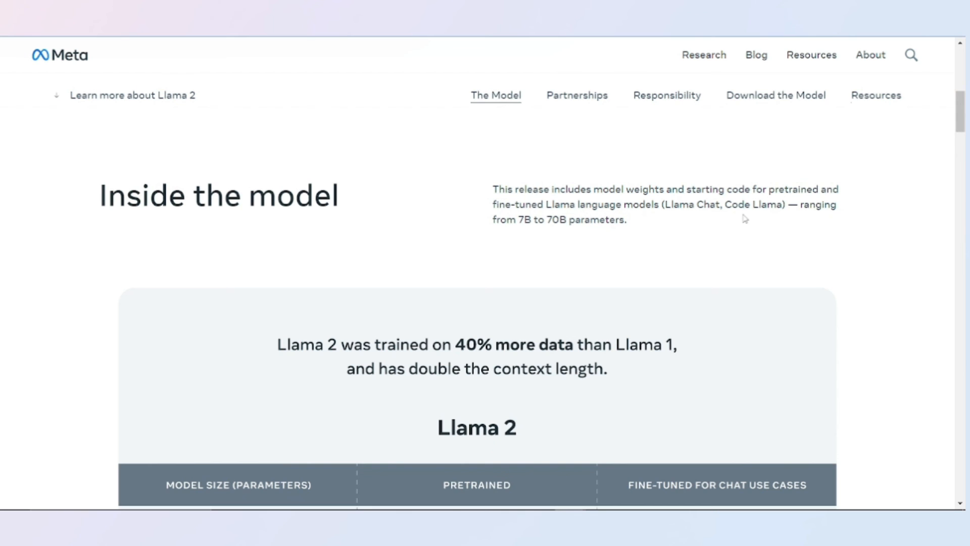
scroll("down", 3)
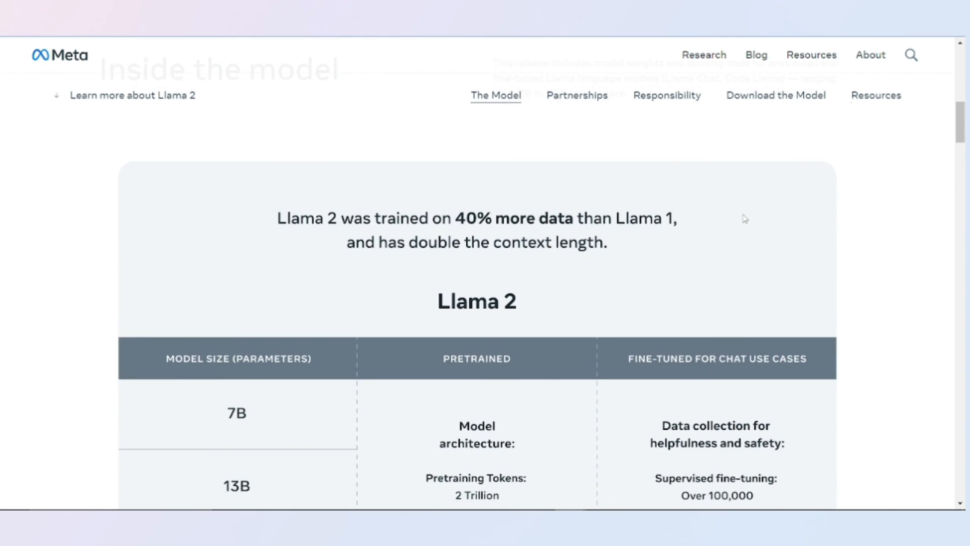